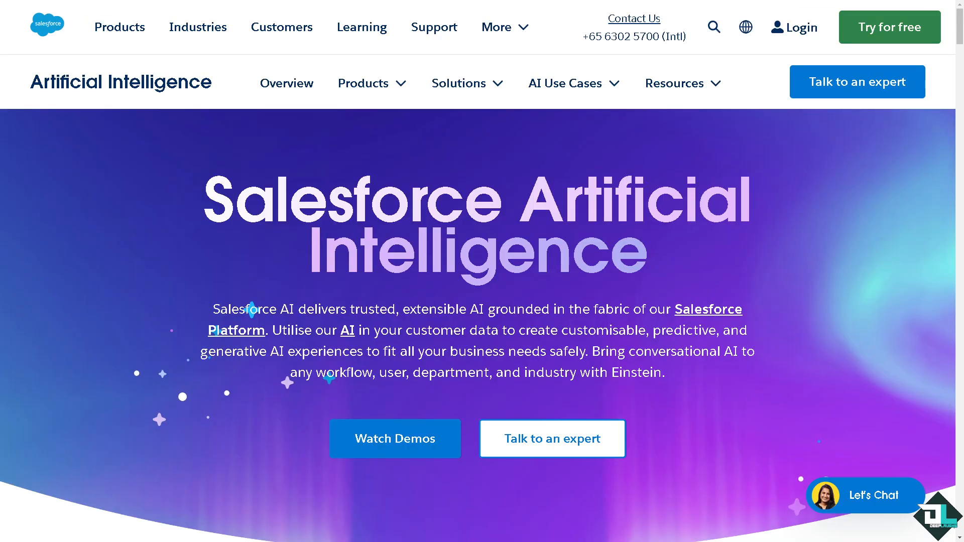
Step: Open the Salesforce website's login options (Salesforce, Marketing Cloud, Trailblazer Account)
left_click(801, 27)
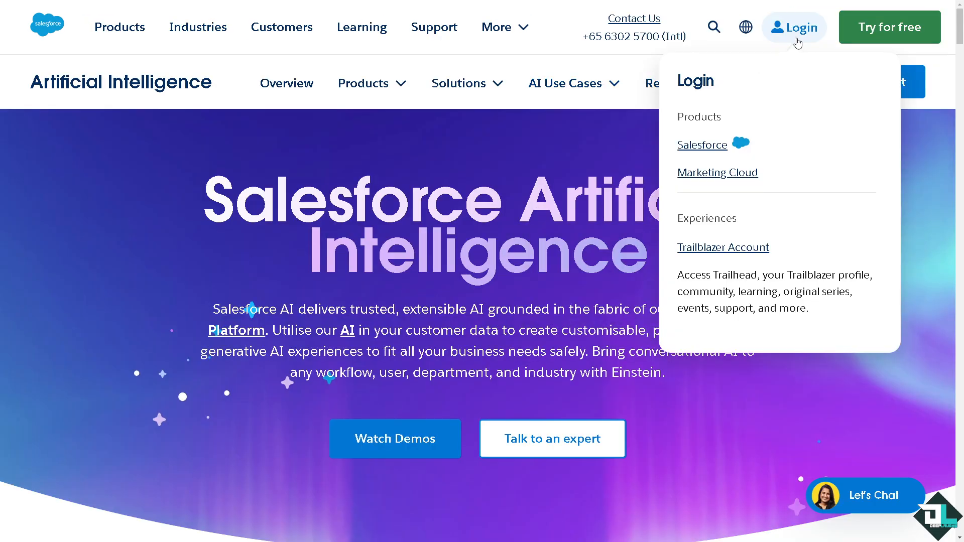
mouse_move(91, 240)
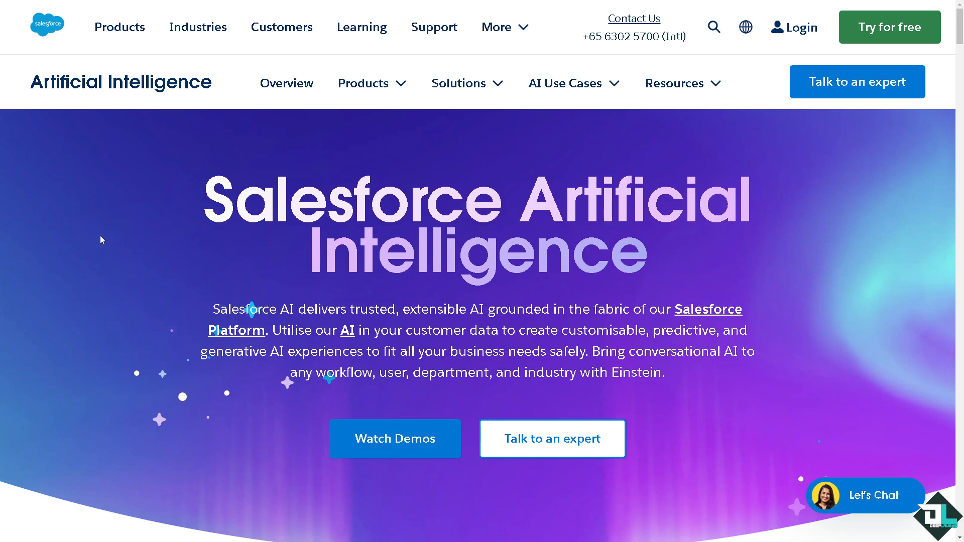
mouse_move(620, 136)
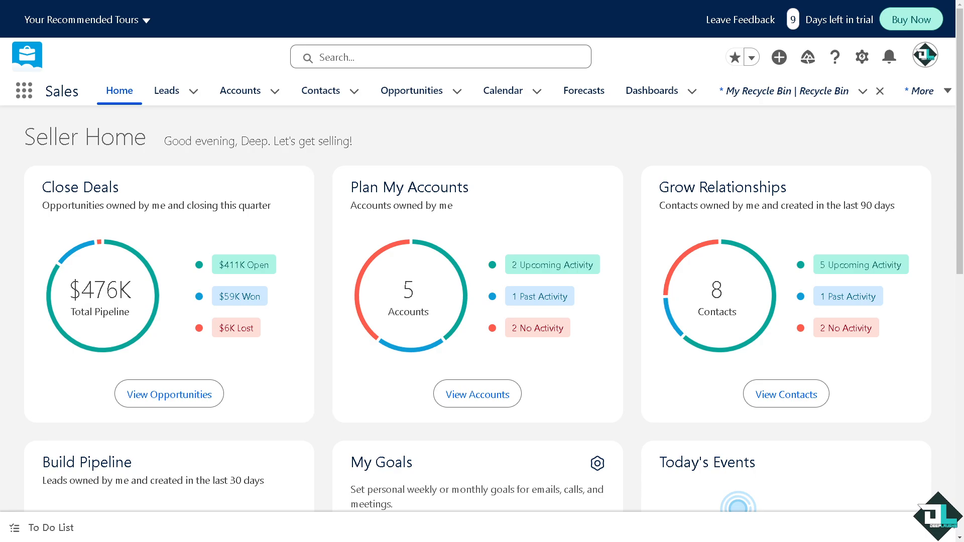
mouse_move(887, 75)
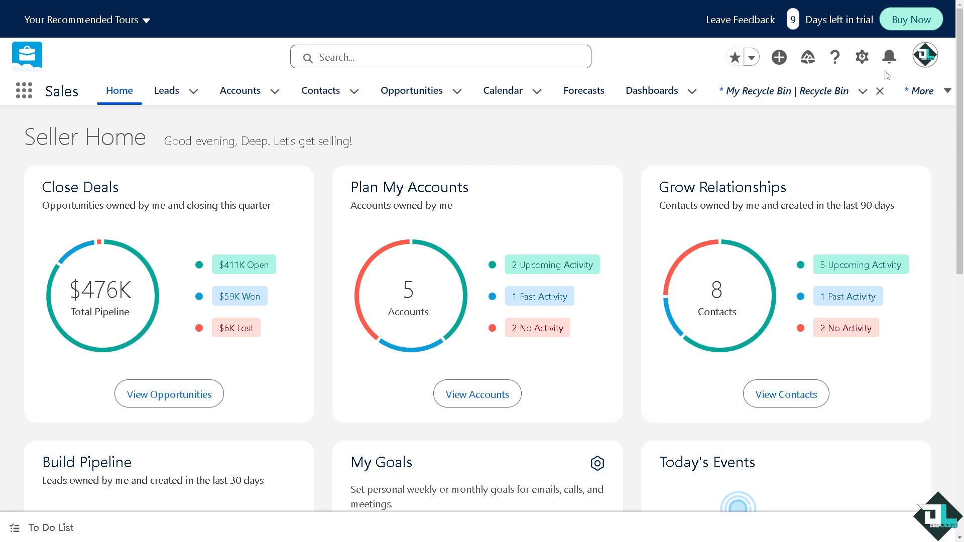
mouse_move(860, 56)
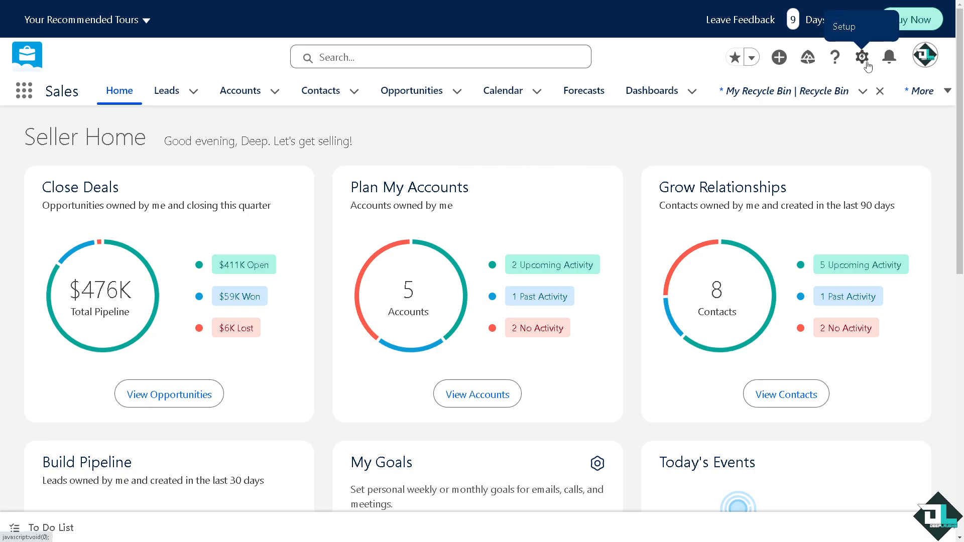
Step: Go to Setup Home from the gear menu on Seller Home
left_click(862, 57)
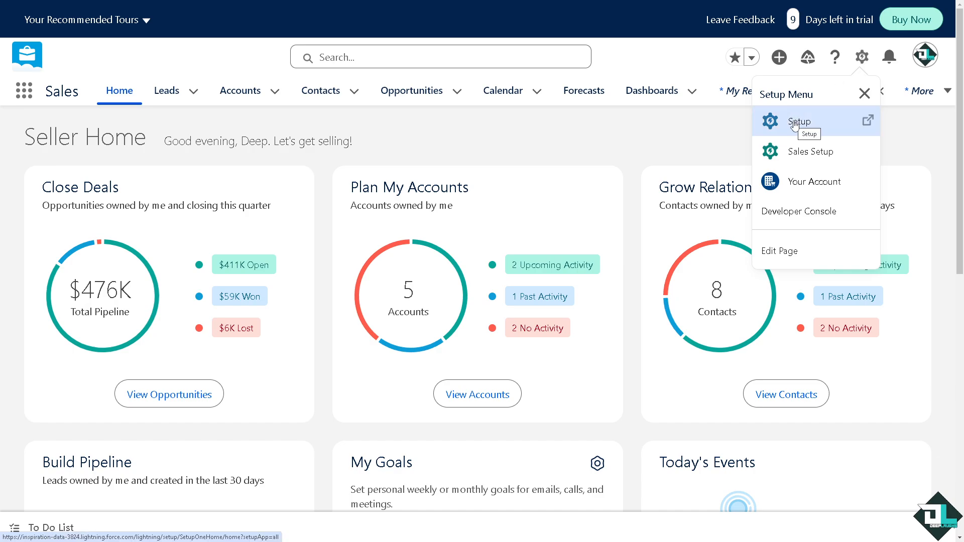
left_click(799, 122)
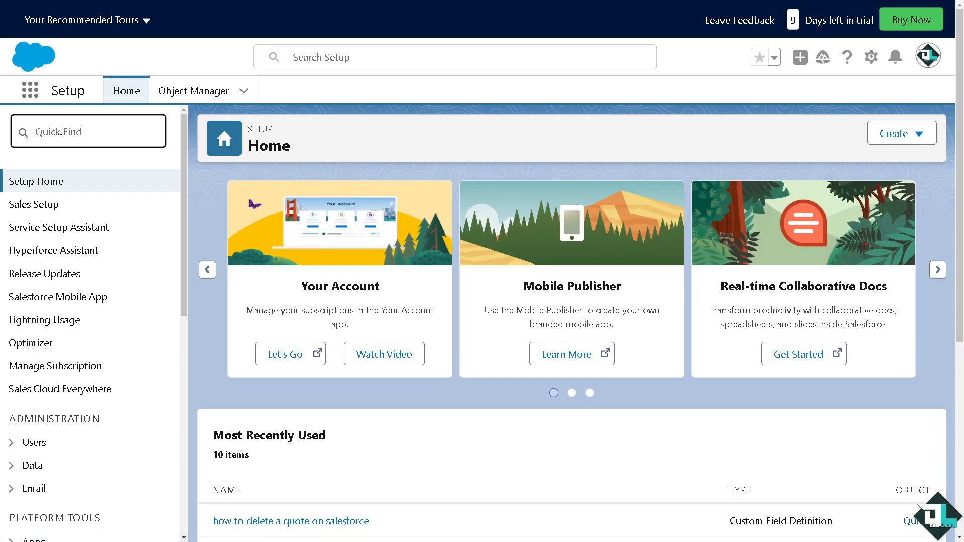
Step: Filter Setup Quick Find with 'Eins' and open the Einstein.ai page
type("Ein")
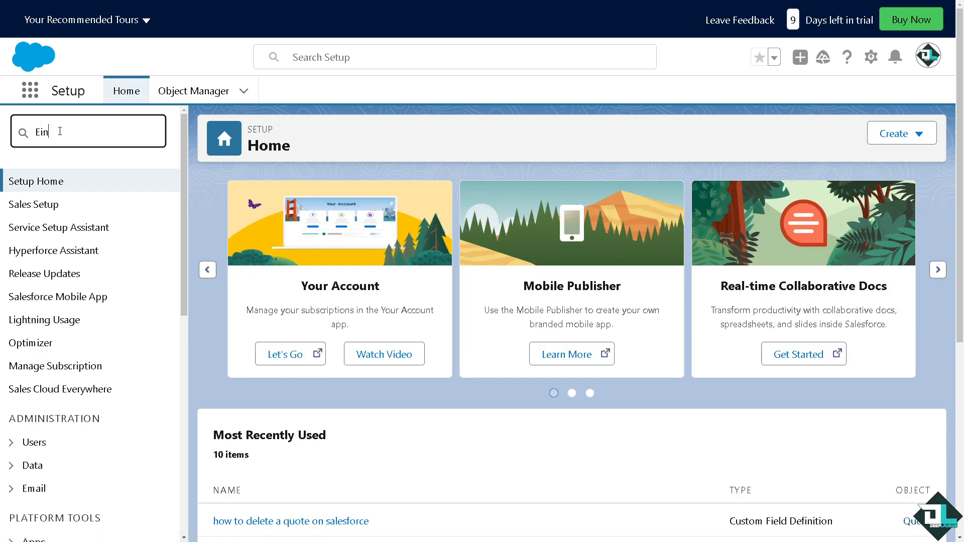
type("s")
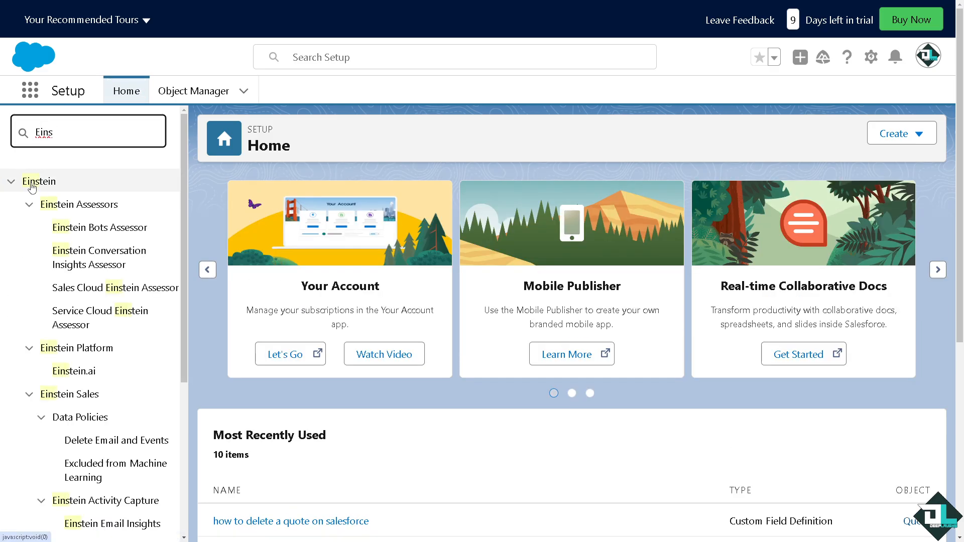
mouse_move(38, 181)
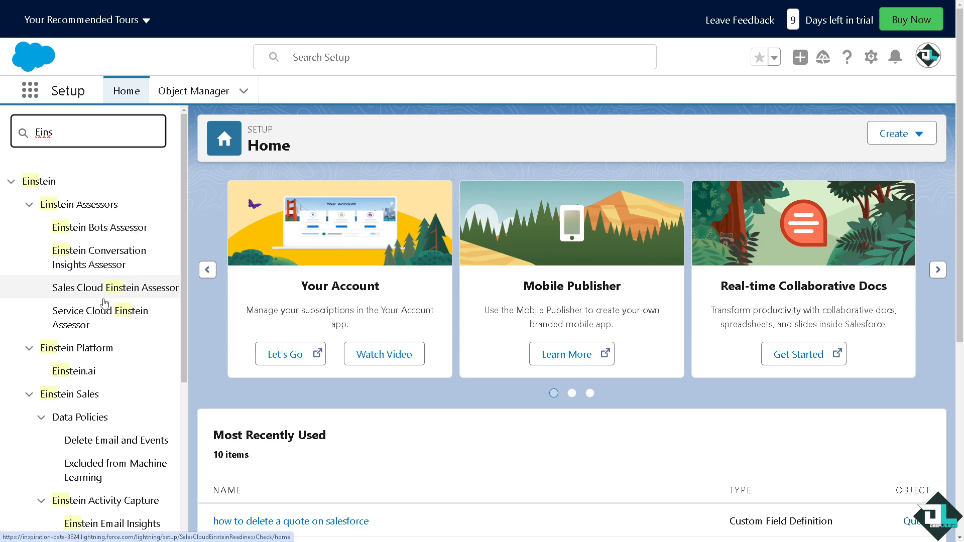
mouse_move(74, 371)
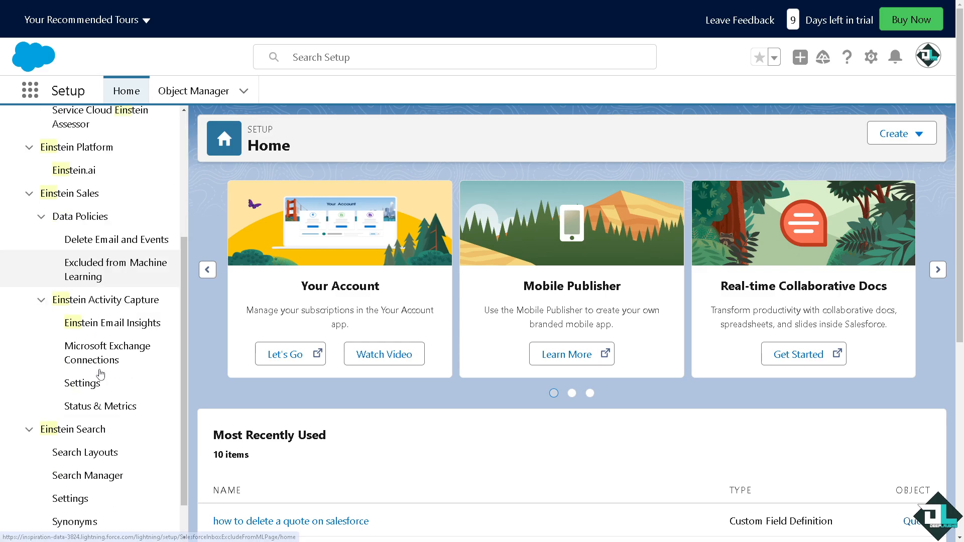
mouse_move(100, 374)
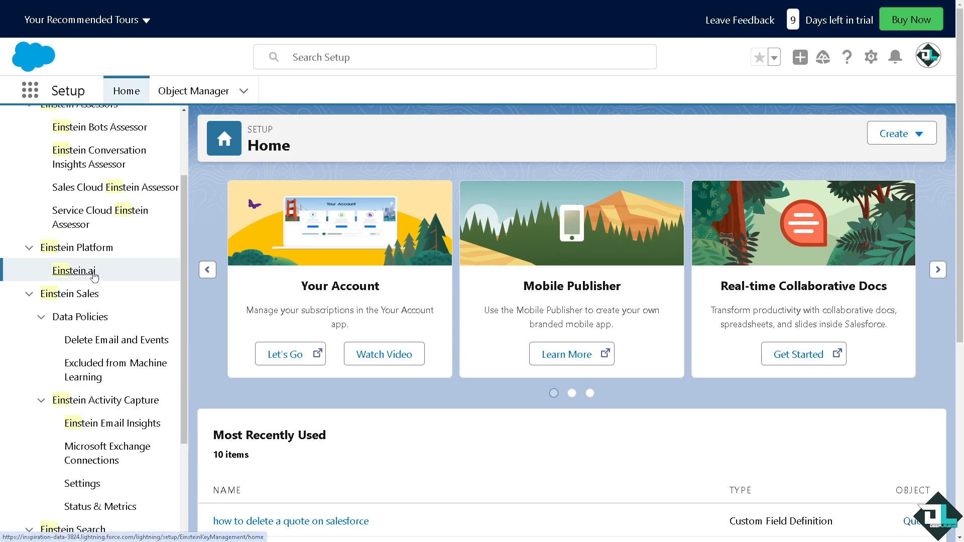
left_click(74, 270)
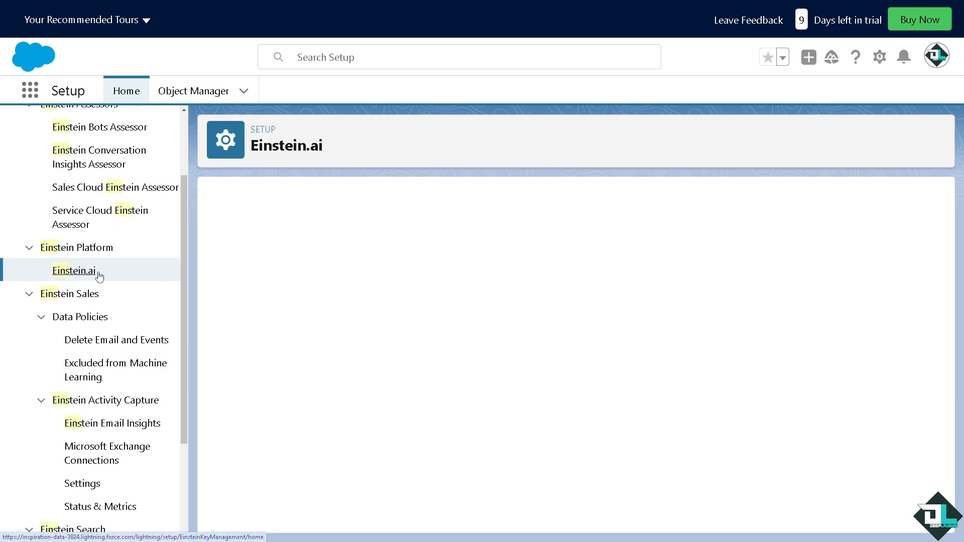
Step: Go to the Einstein Search Settings page from the Setup sidebar
left_click(74, 271)
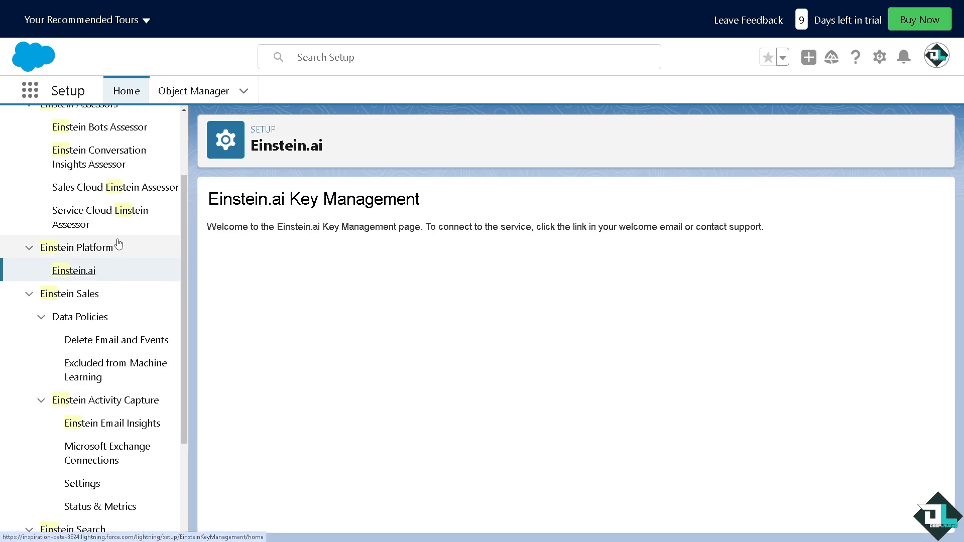
scroll("down", 3)
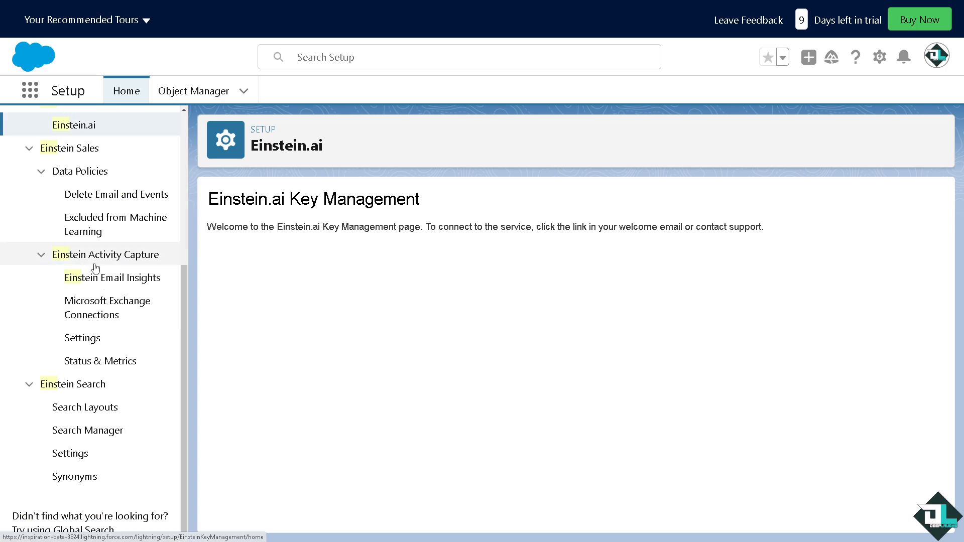
mouse_move(100, 155)
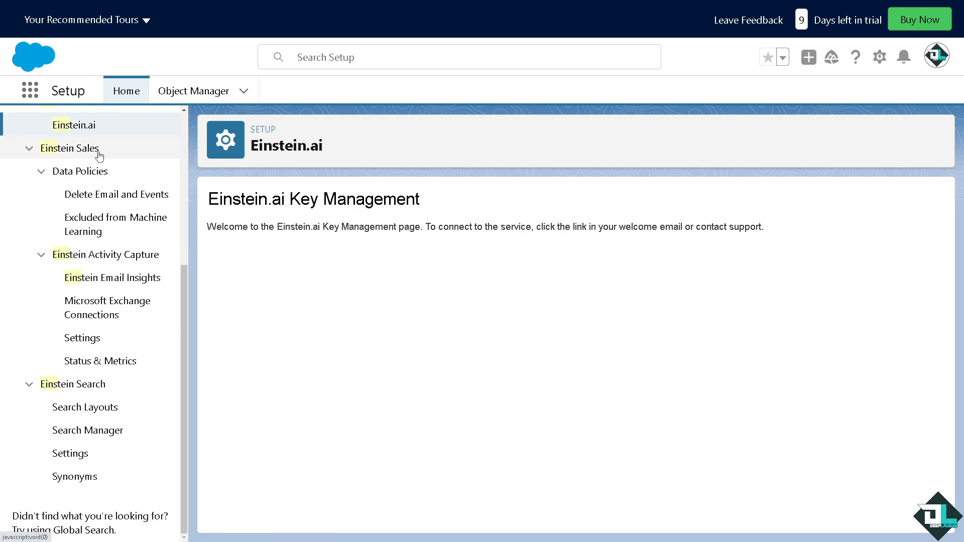
mouse_move(82, 337)
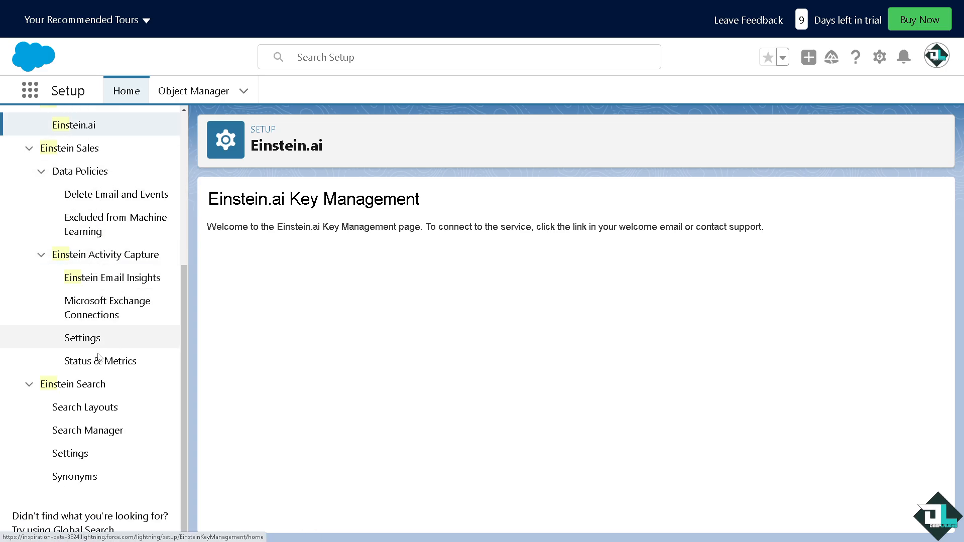
left_click(71, 453)
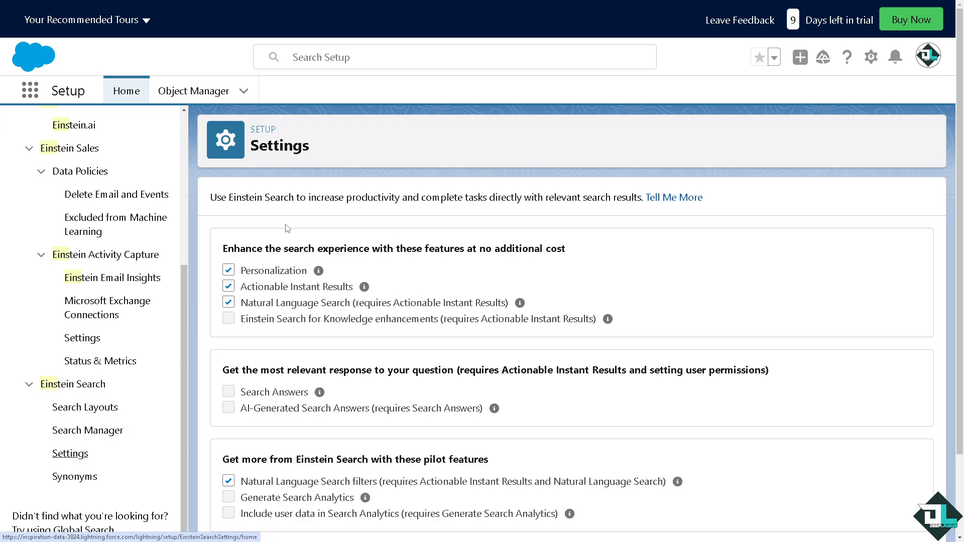
mouse_move(306, 213)
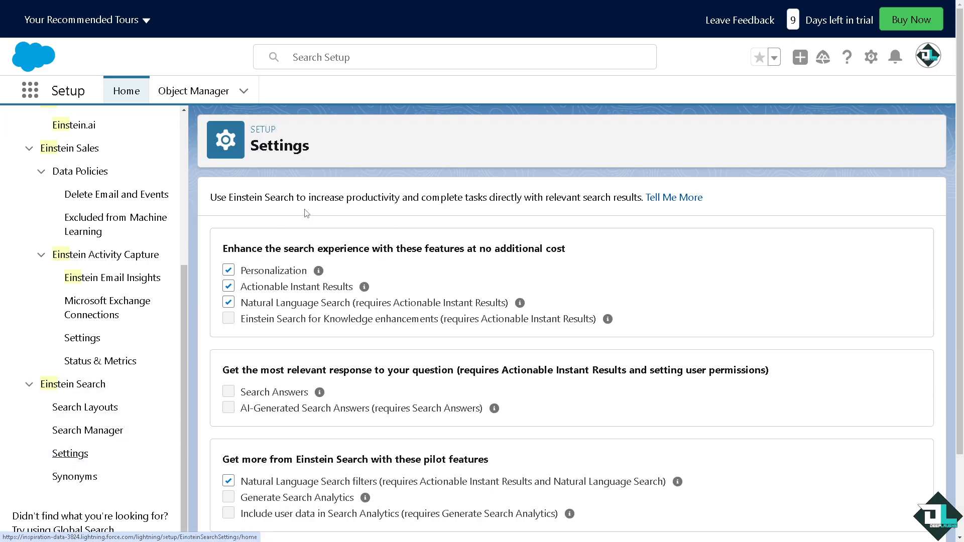
mouse_move(402, 211)
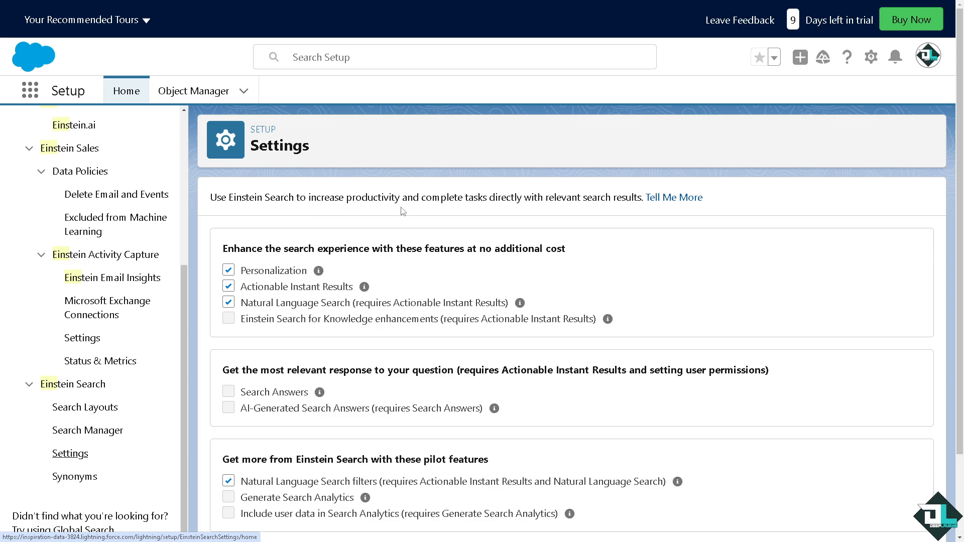
mouse_move(598, 223)
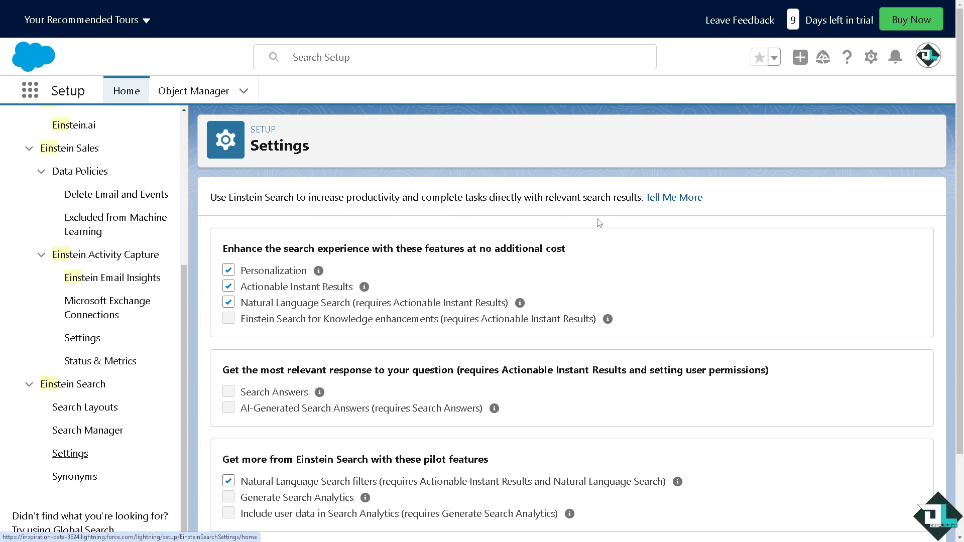
mouse_move(284, 227)
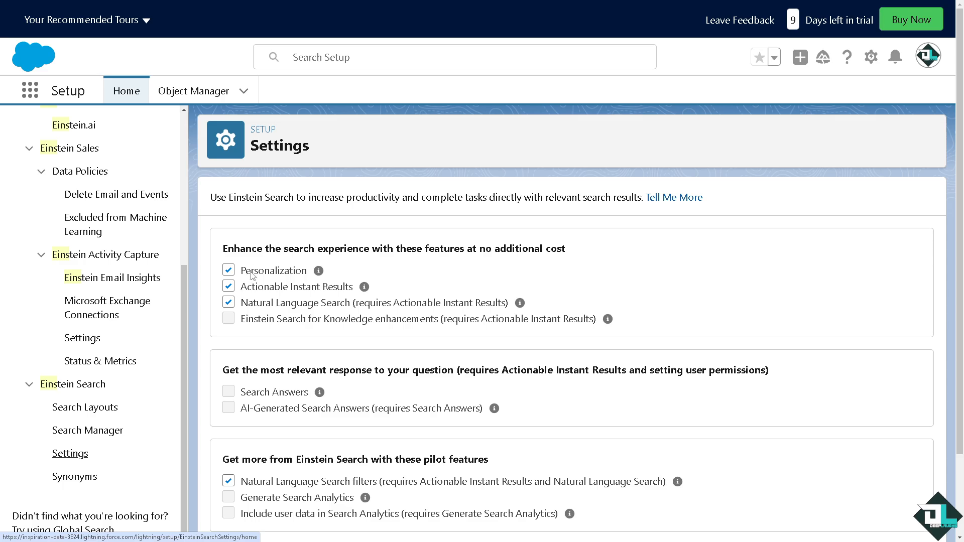
mouse_move(266, 297)
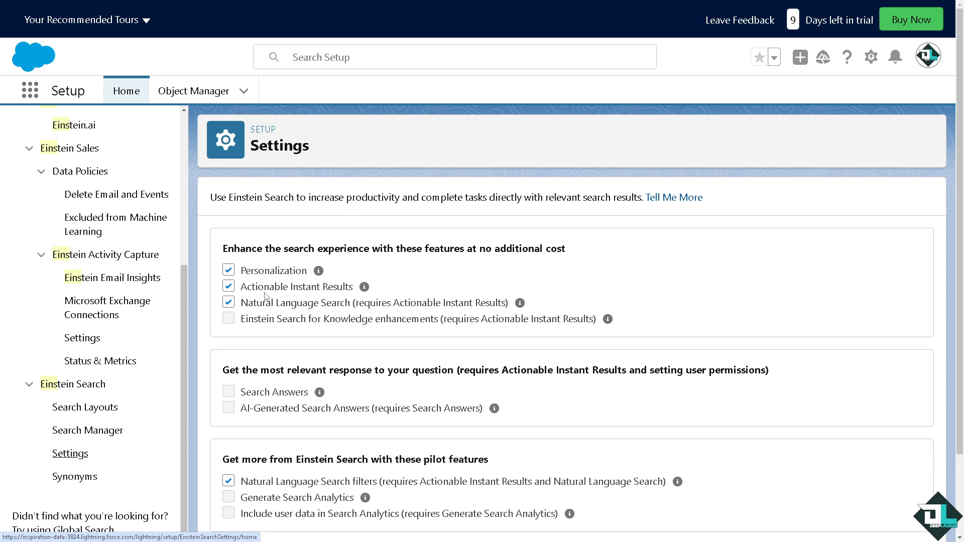
Step: Review the Einstein Search settings down to the pilot features and data usage links
scroll("down", 3)
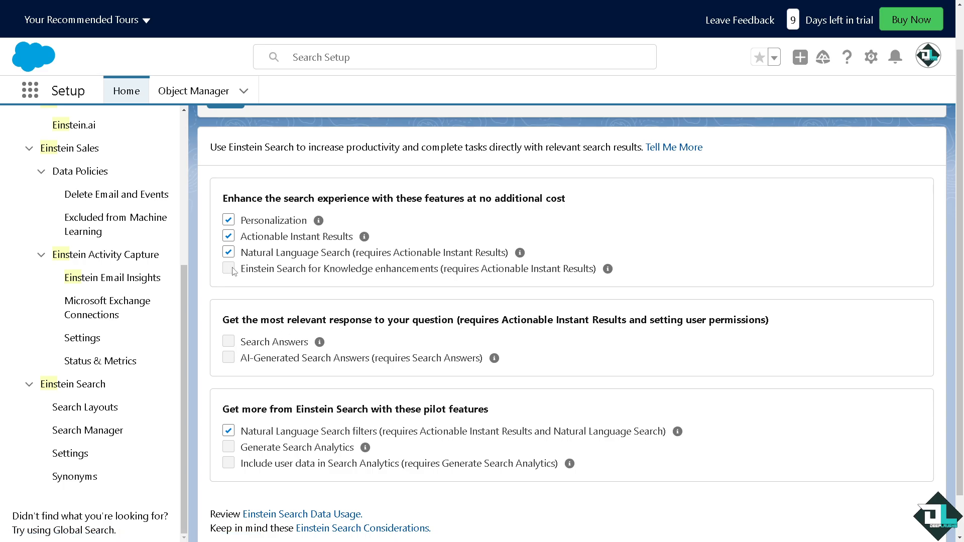
mouse_move(461, 321)
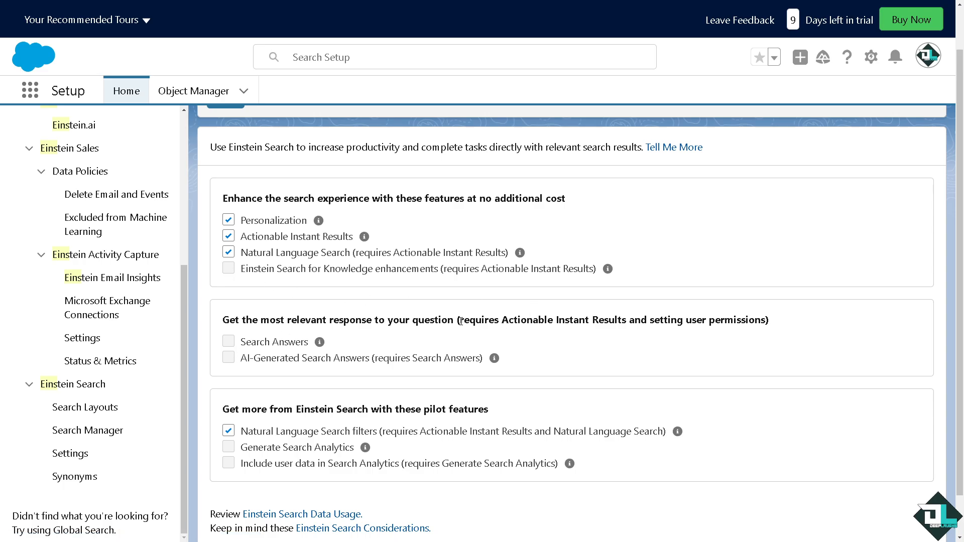
left_click_drag(460, 319, 578, 320)
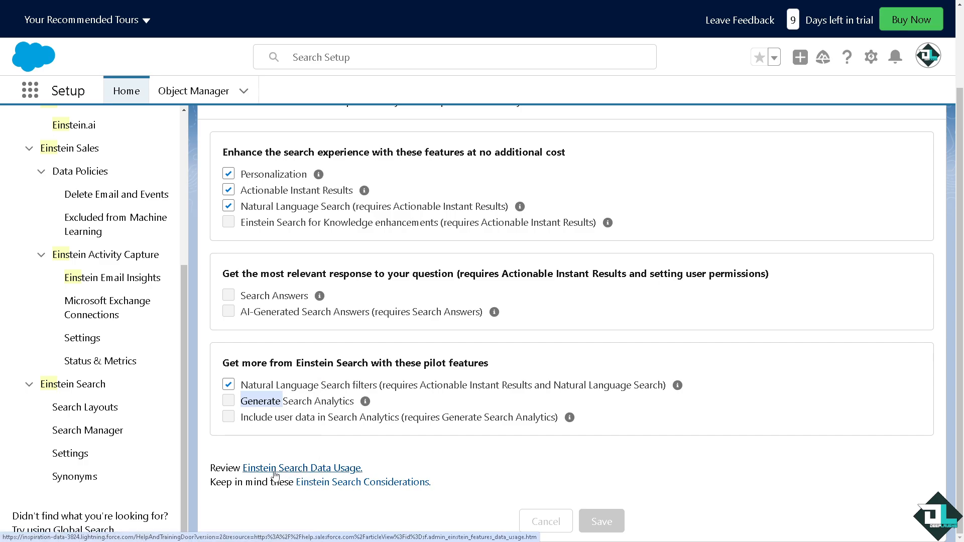
mouse_move(362, 482)
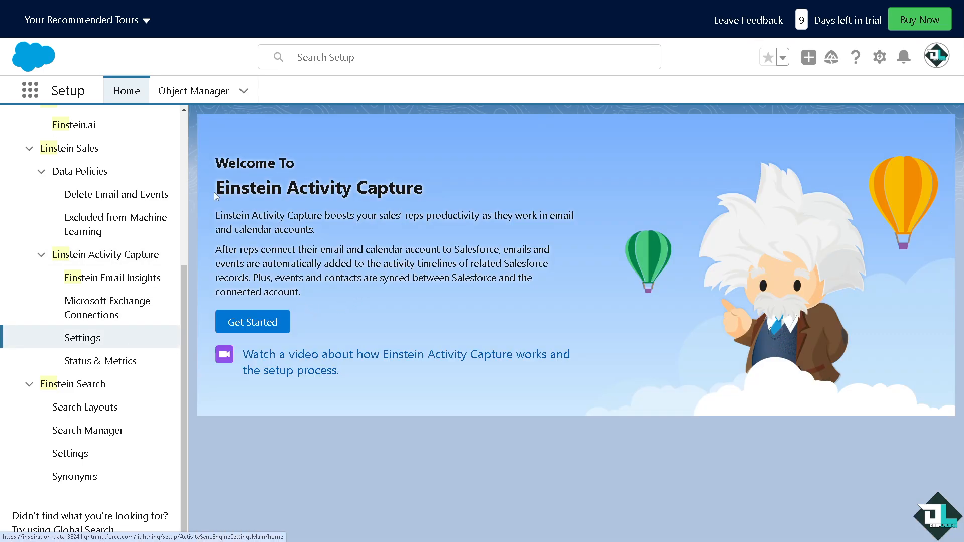
Step: Start Einstein Activity Capture setup from its welcome page with Get Started
double_click(318, 188)
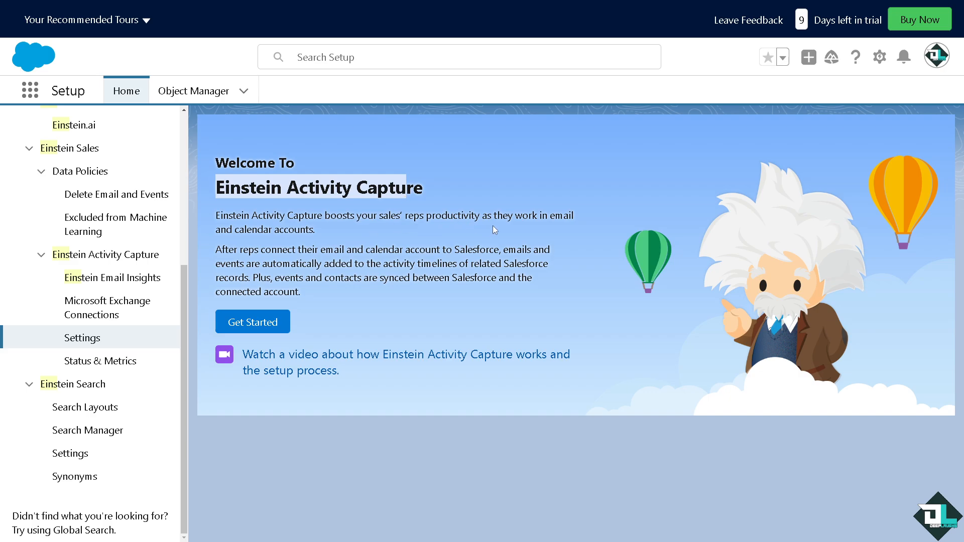
mouse_move(551, 230)
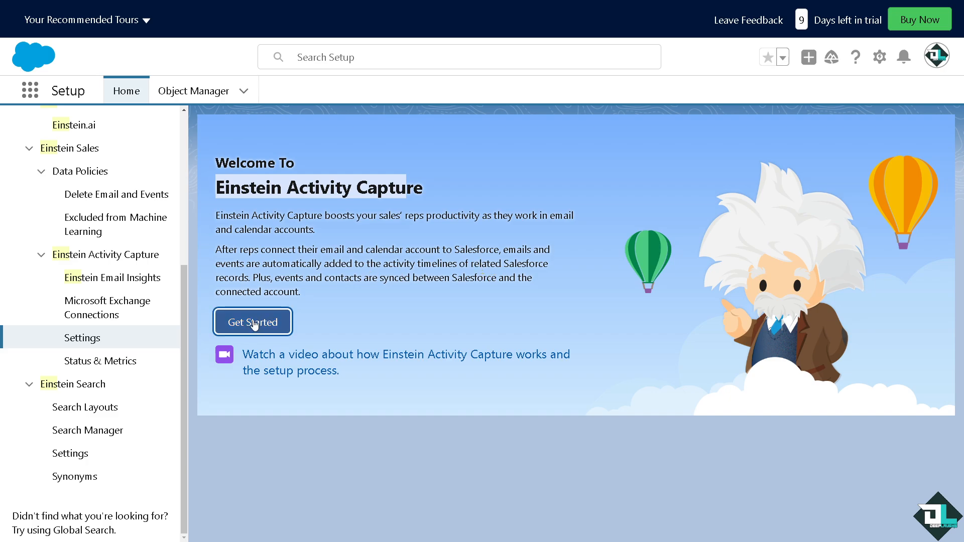
left_click(252, 321)
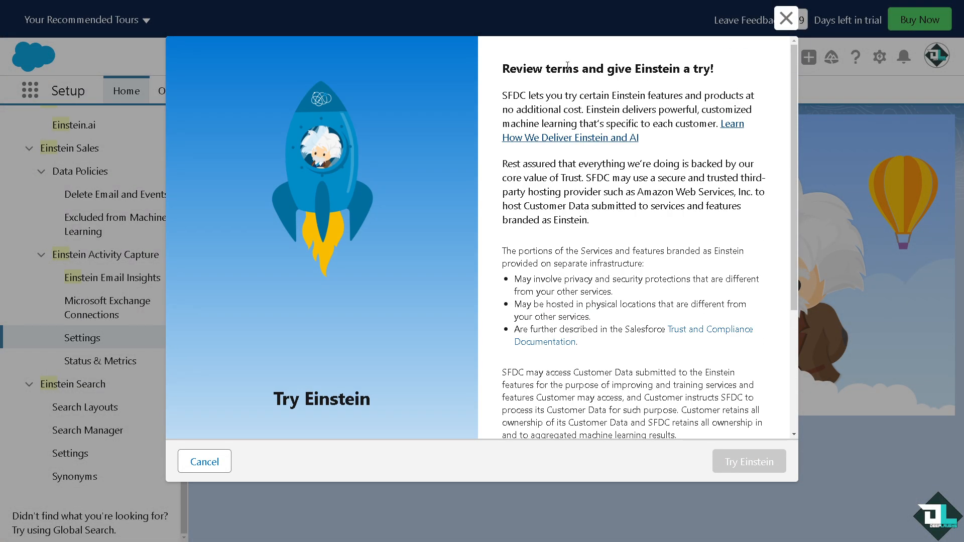
Step: Accept the Try Einstein terms as authorized by the company and launch Einstein
left_click_drag(502, 68, 669, 68)
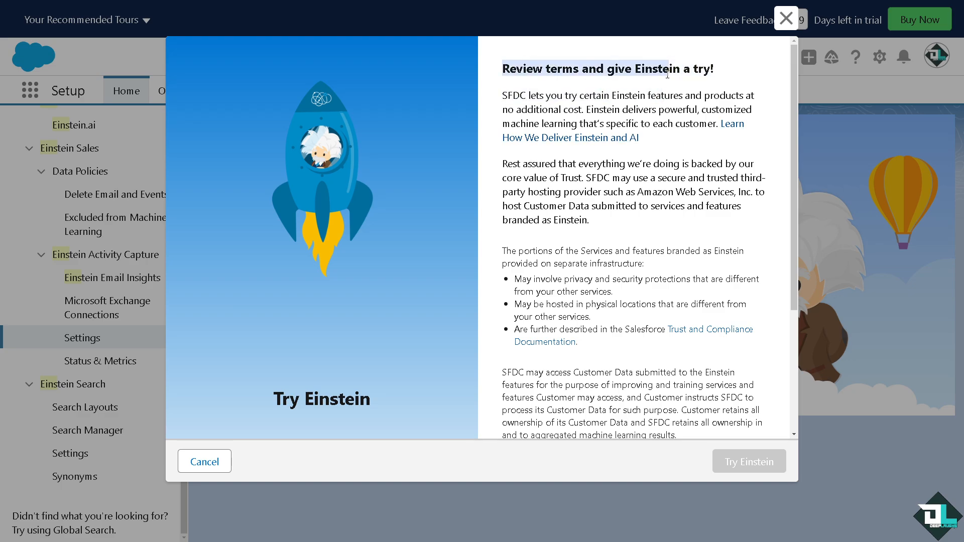
mouse_move(724, 70)
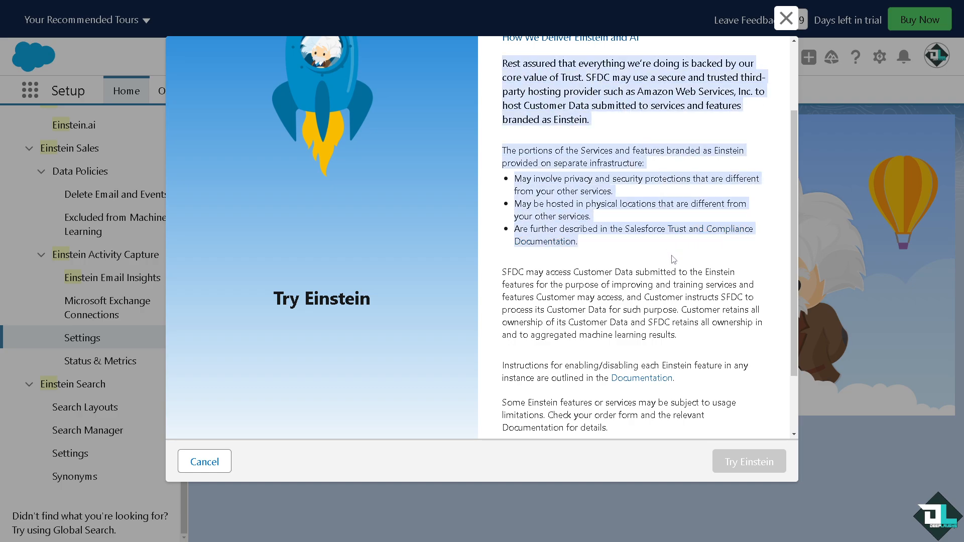
scroll("down", 3)
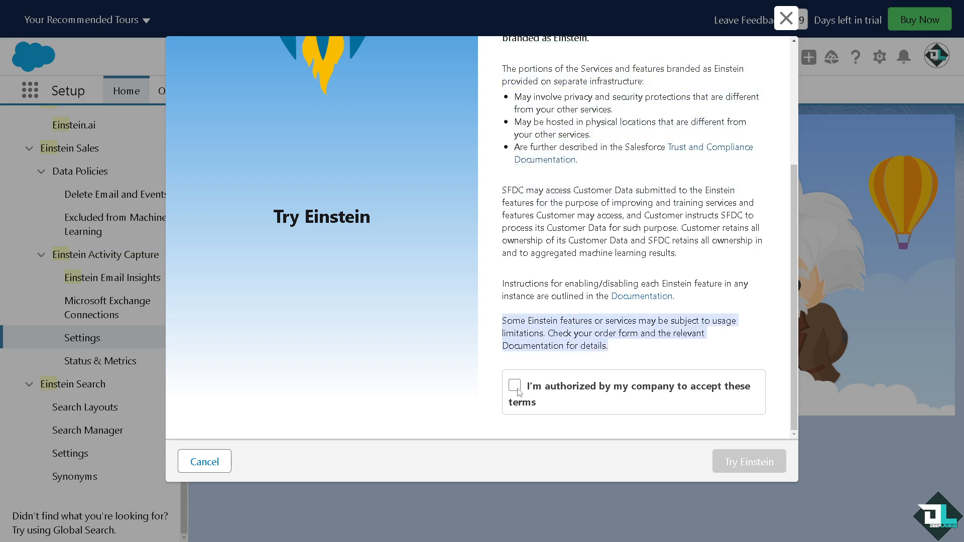
left_click(515, 386)
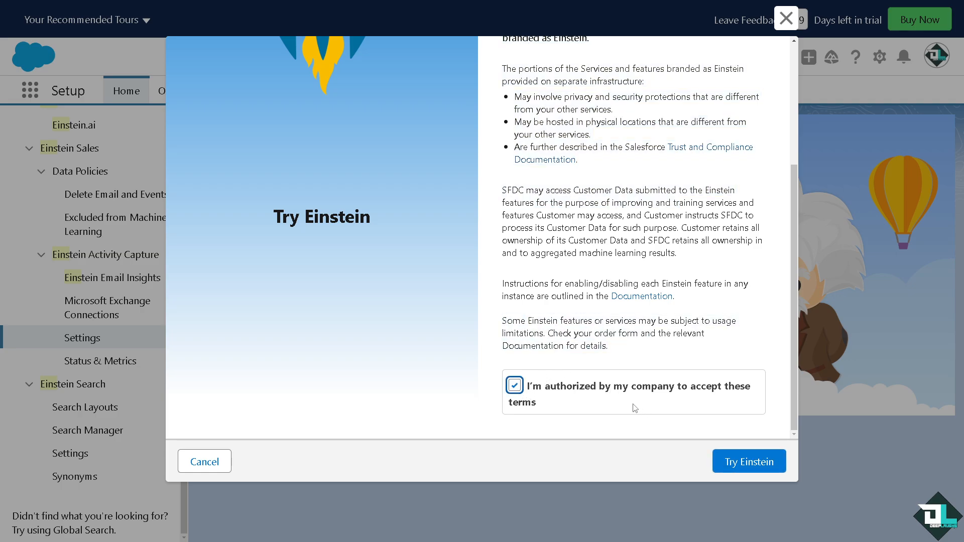
mouse_move(710, 406)
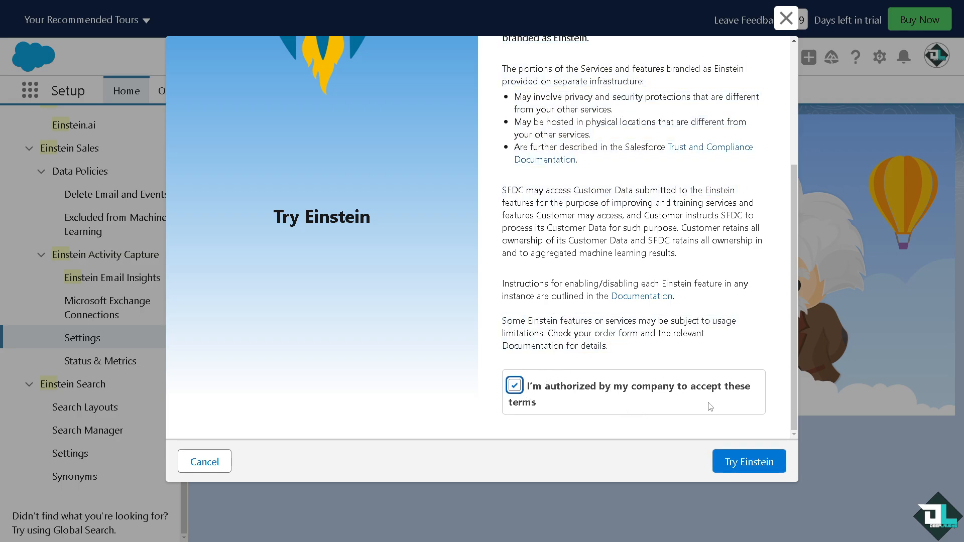
left_click(748, 461)
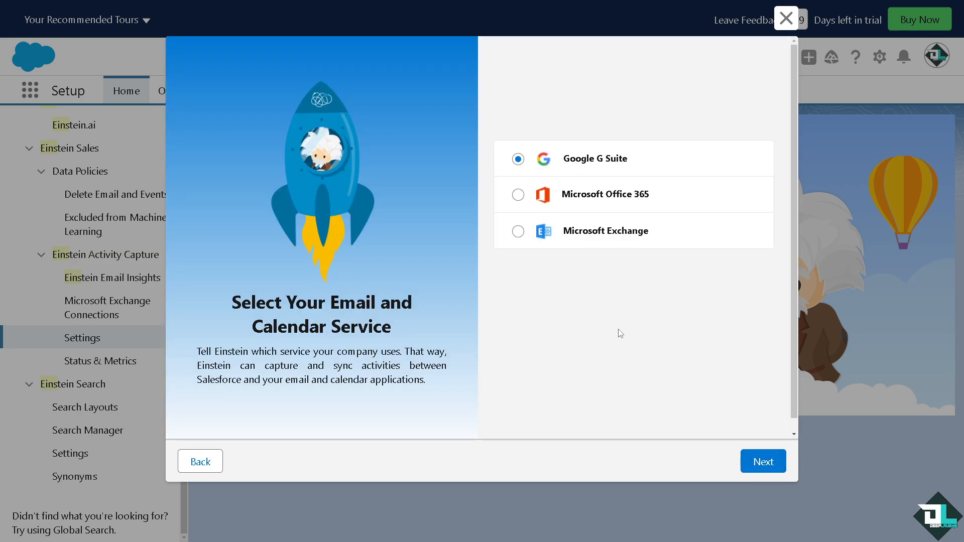
mouse_move(584, 269)
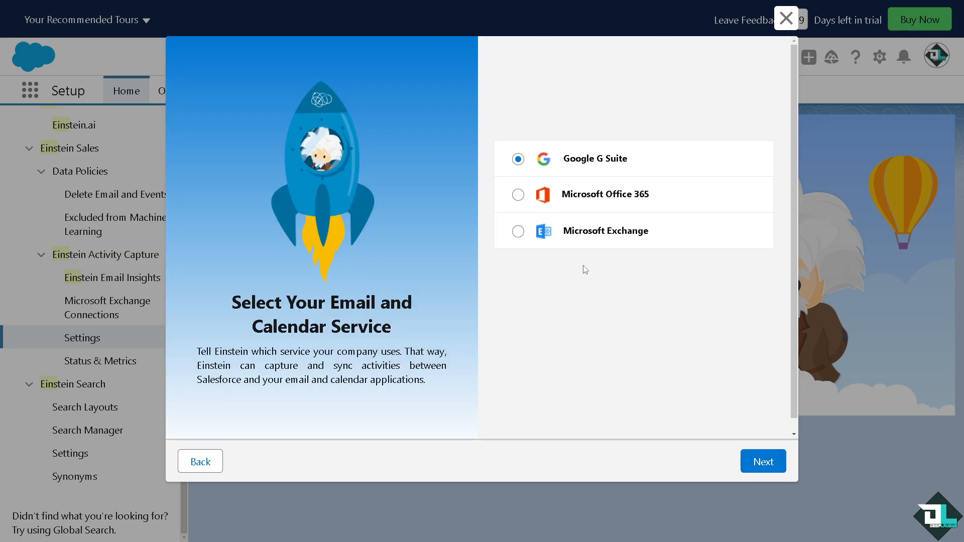
mouse_move(595, 199)
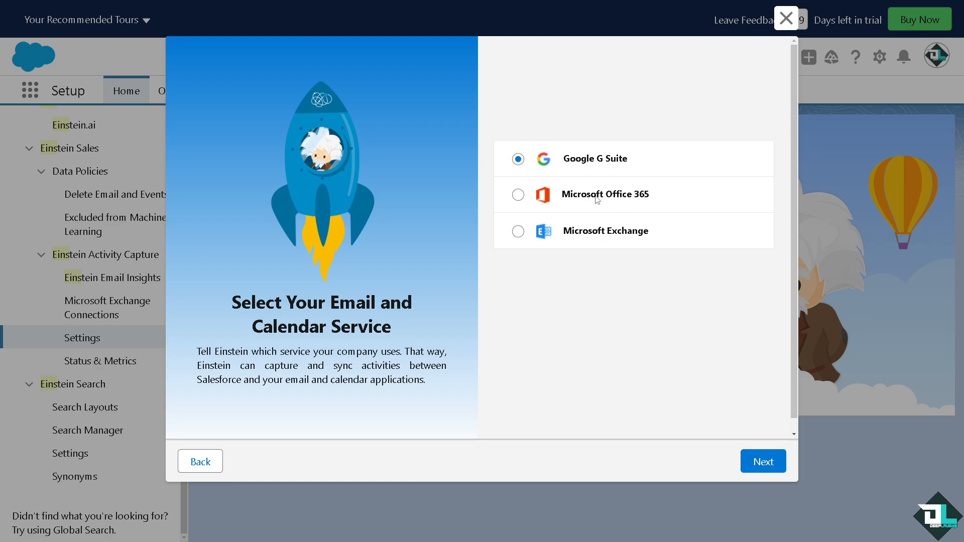
mouse_move(636, 200)
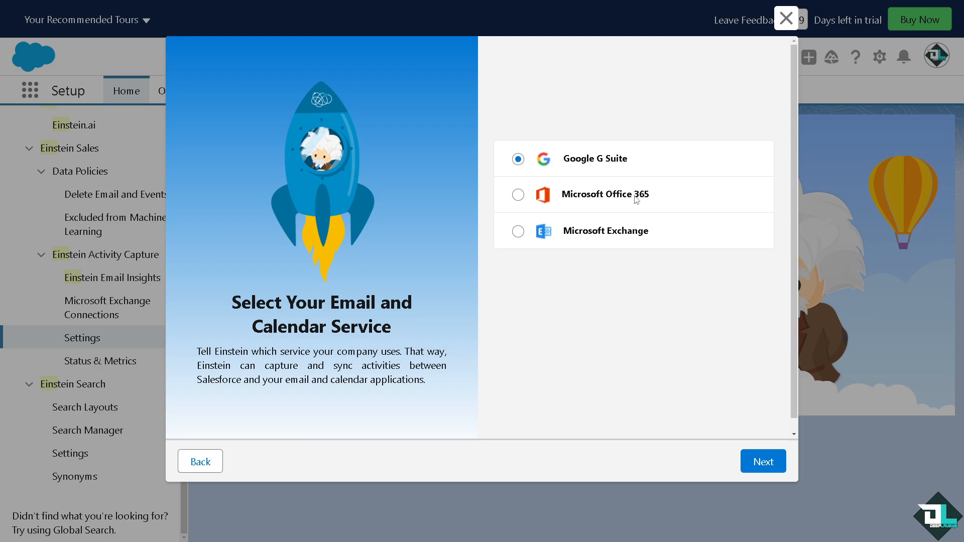
mouse_move(573, 233)
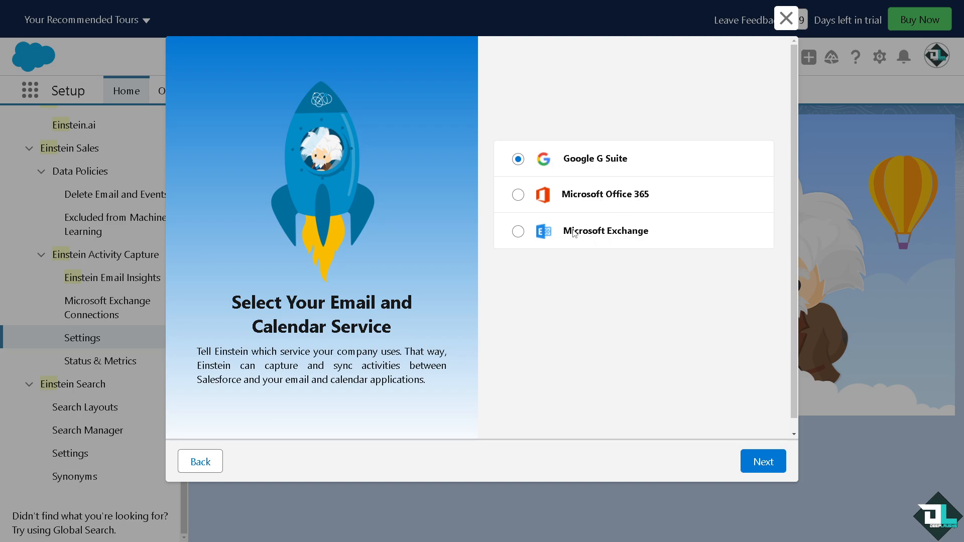
Step: Continue with Google G Suite as the email and calendar service
left_click(762, 461)
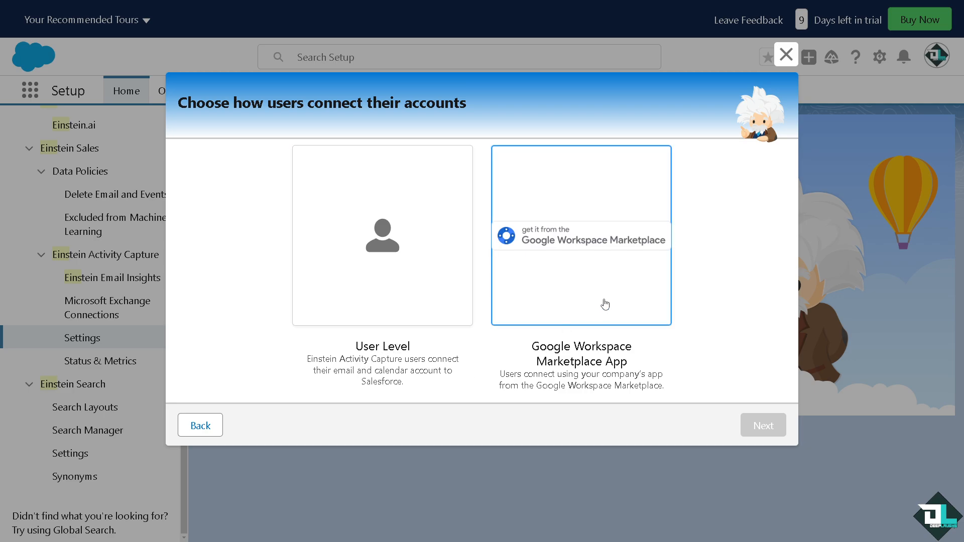
mouse_move(595, 292)
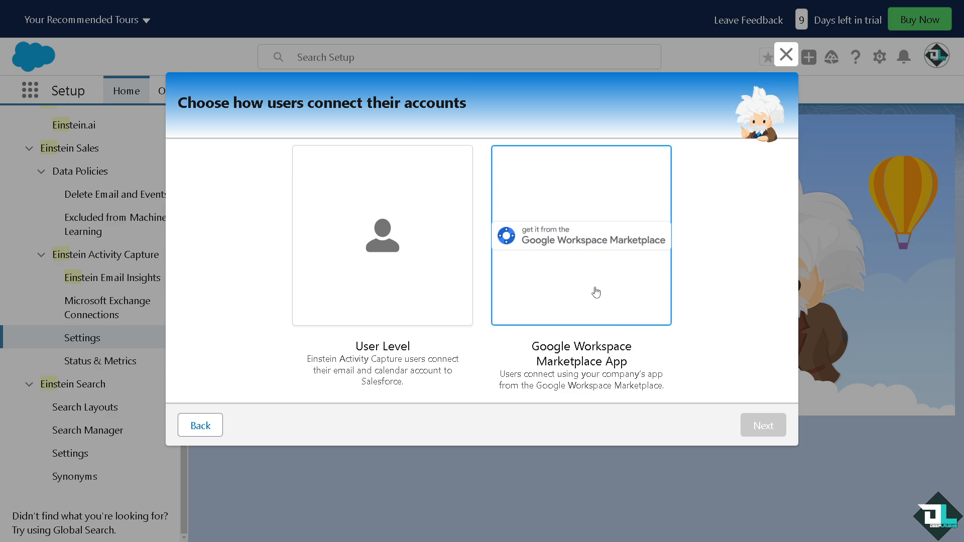
mouse_move(556, 381)
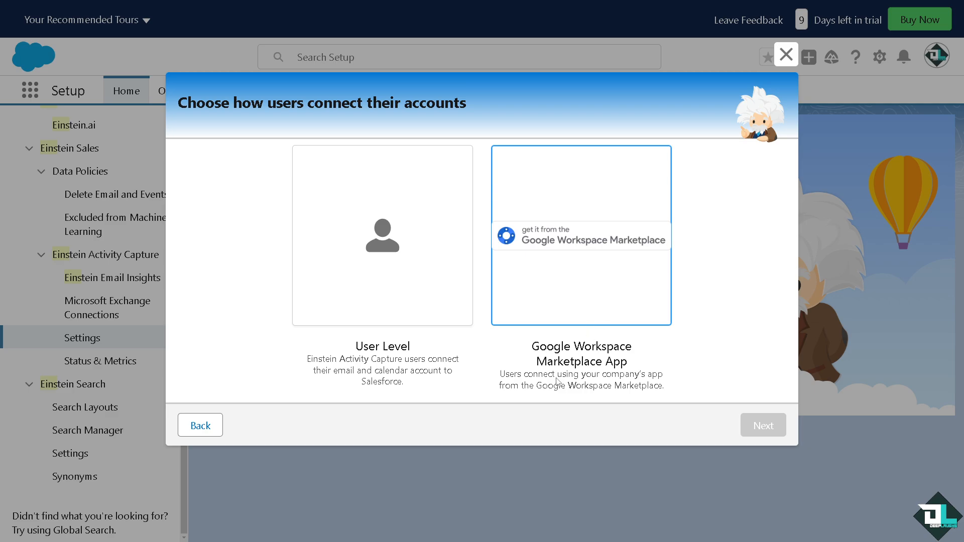
mouse_move(602, 383)
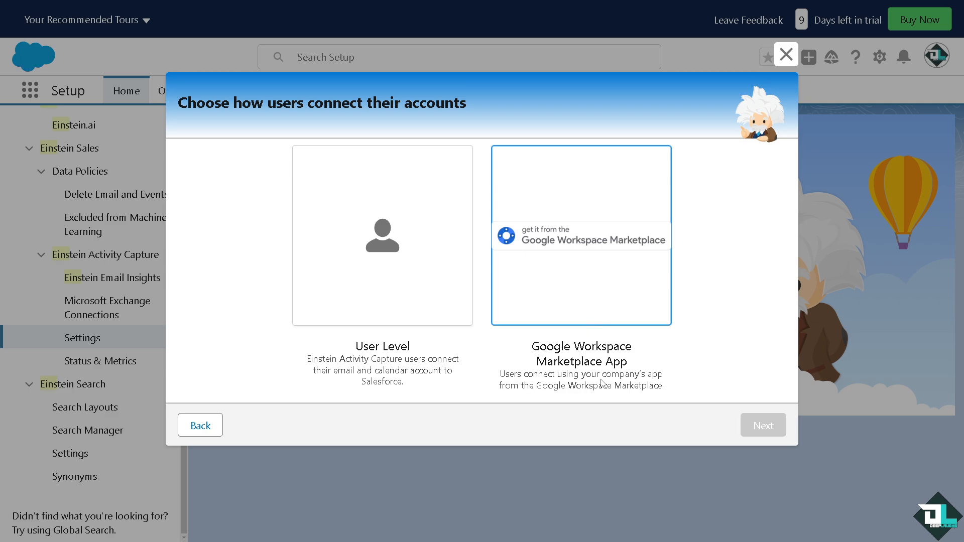
mouse_move(616, 395)
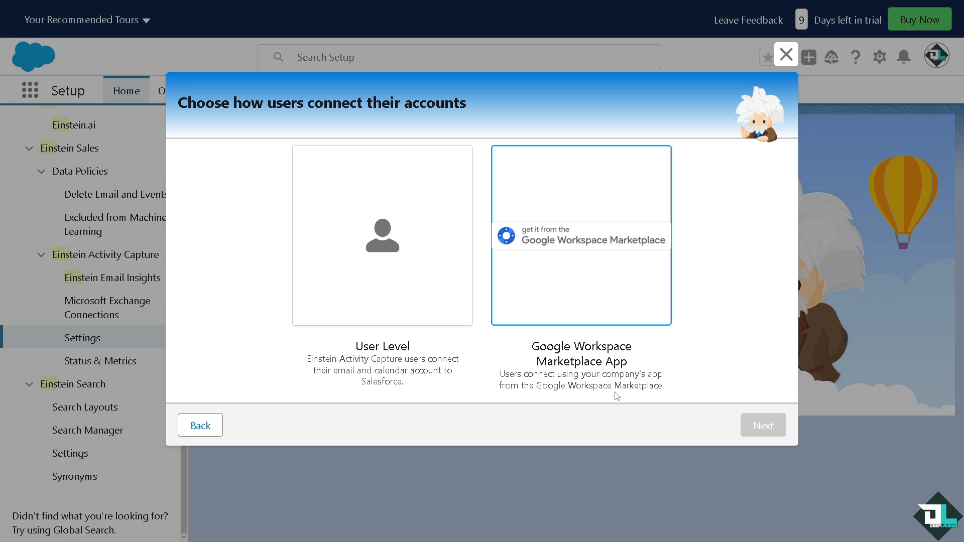
Step: Choose User Level account connection and continue to naming the configuration
left_click(382, 235)
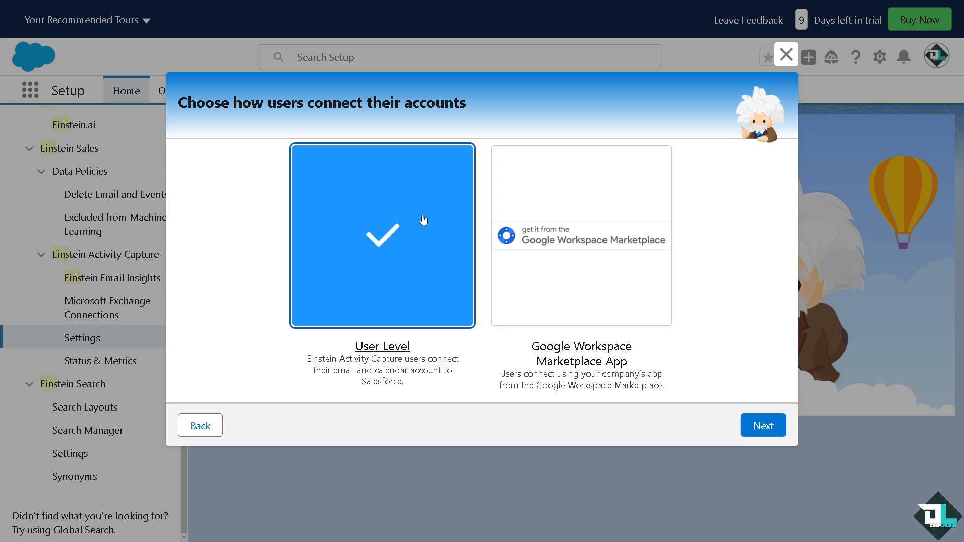
left_click(763, 425)
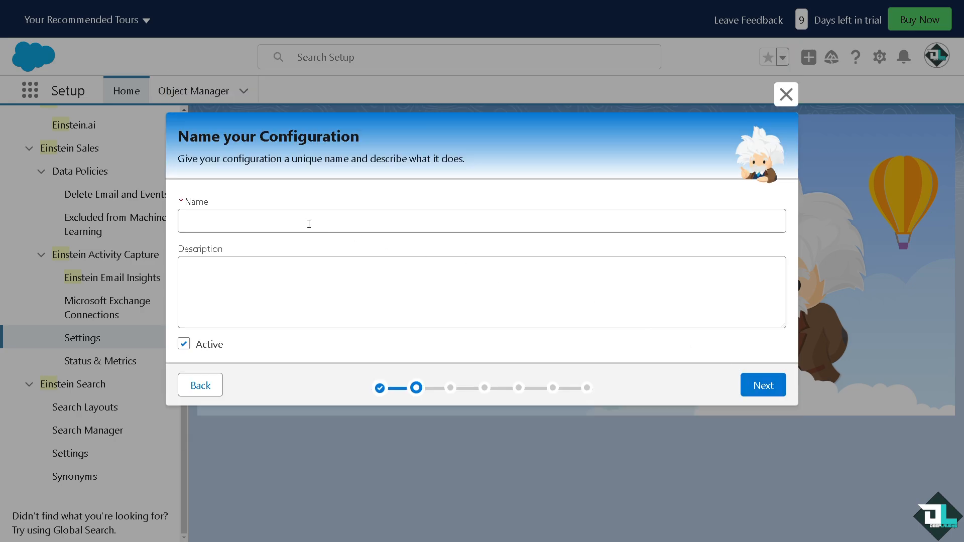
Step: Name the active configuration 'Deep Laughs' with description 'how to set up einstein salesforce'
left_click(762, 385)
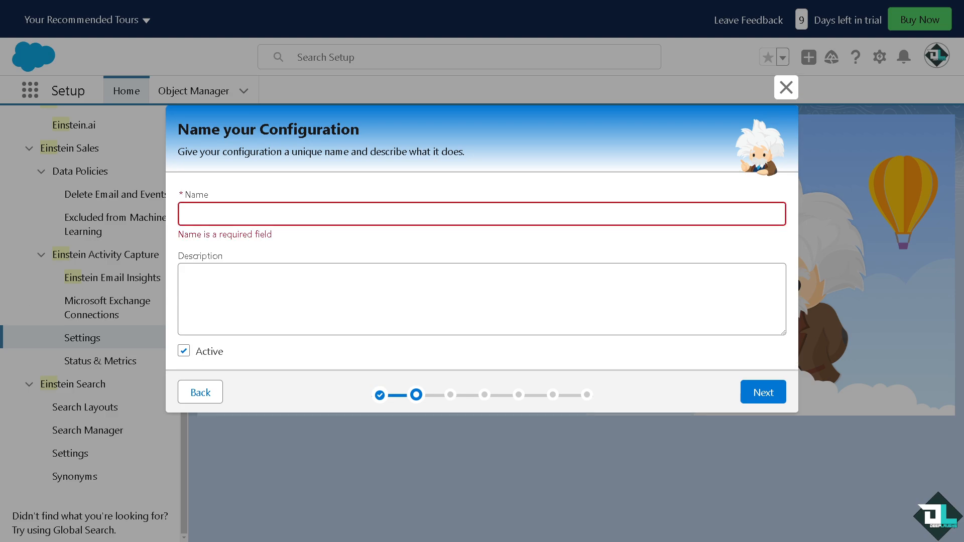
type("https://www.salesforce.com/ap/artificial-intelligence/")
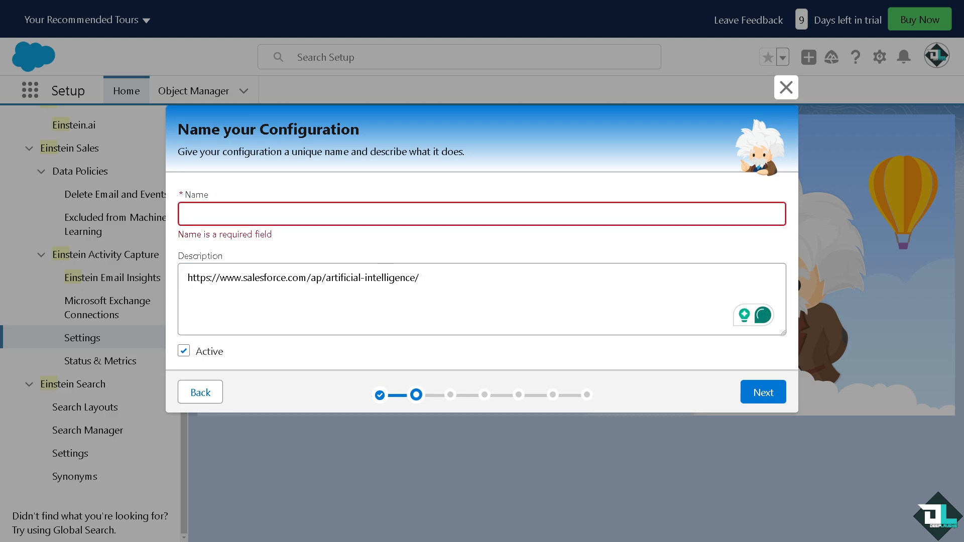
type("how to set up einstein salesforce")
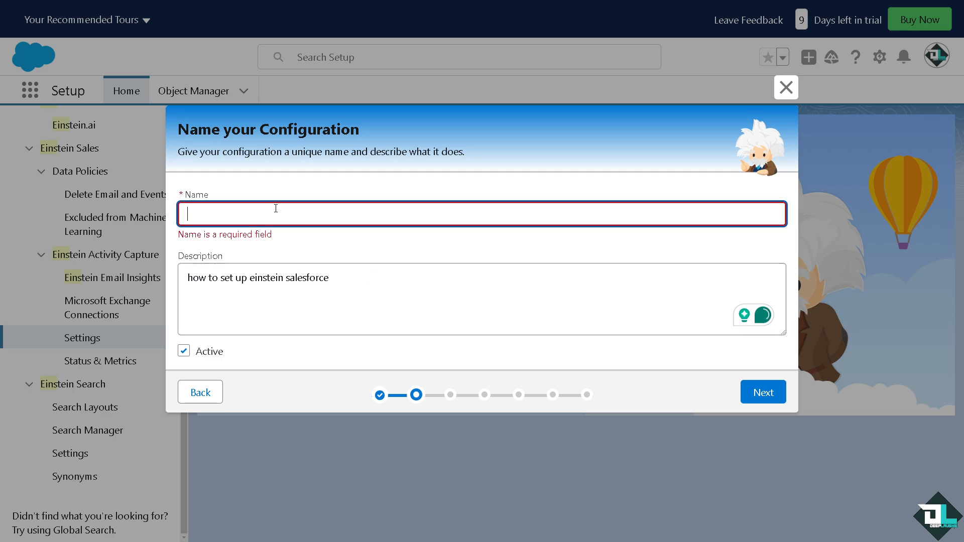
type("Deep laughs")
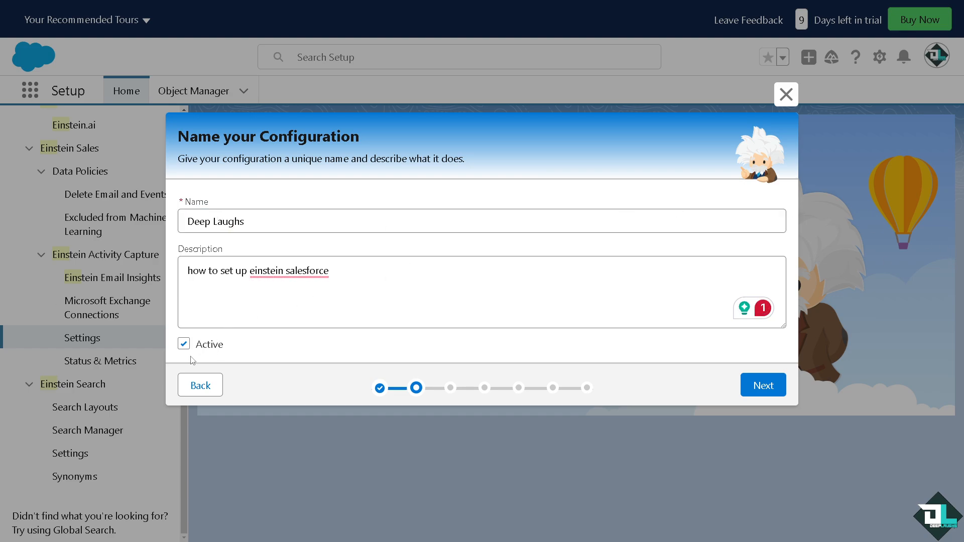
left_click(184, 343)
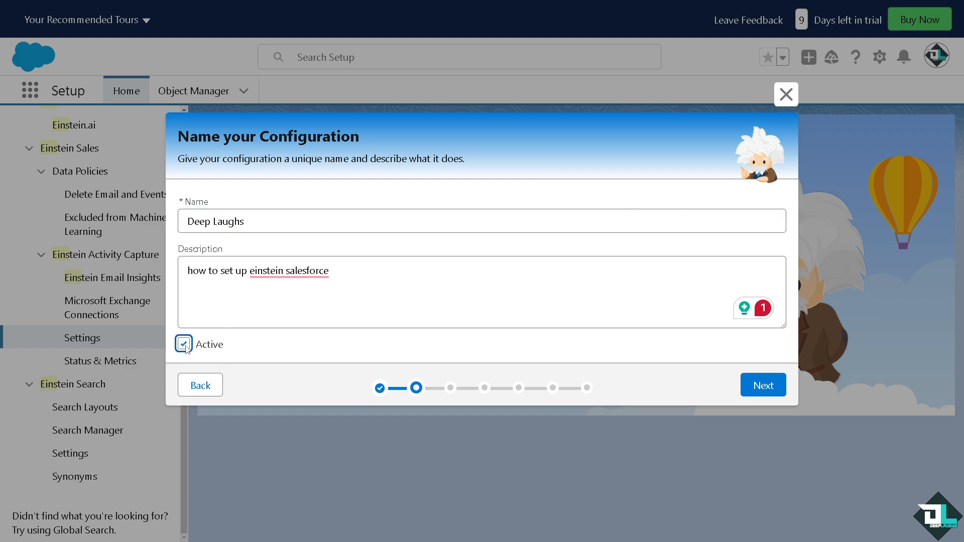
left_click(762, 385)
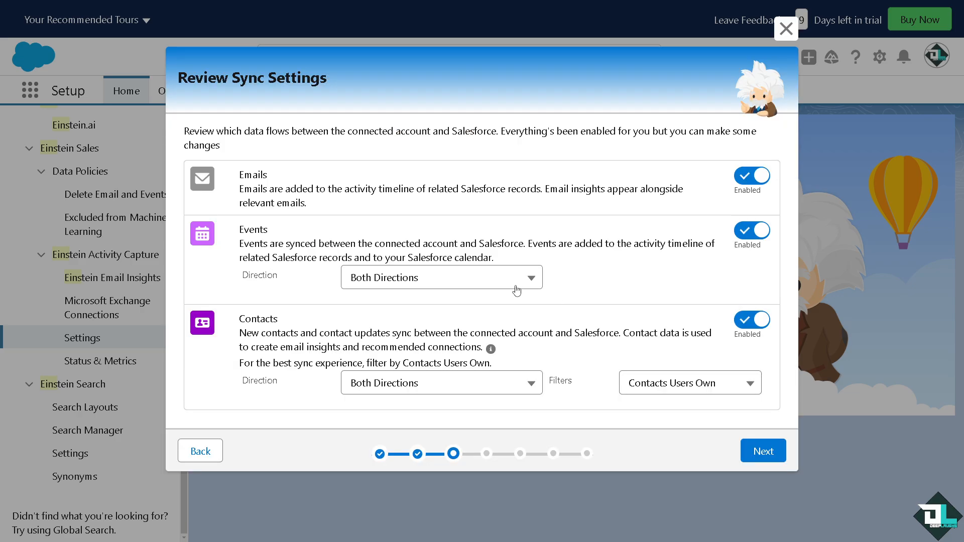
mouse_move(460, 211)
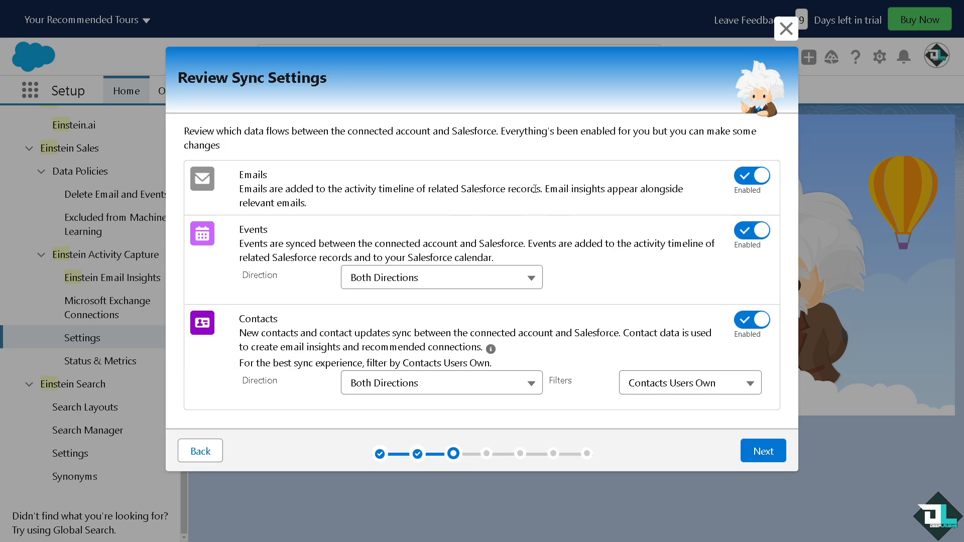
mouse_move(586, 175)
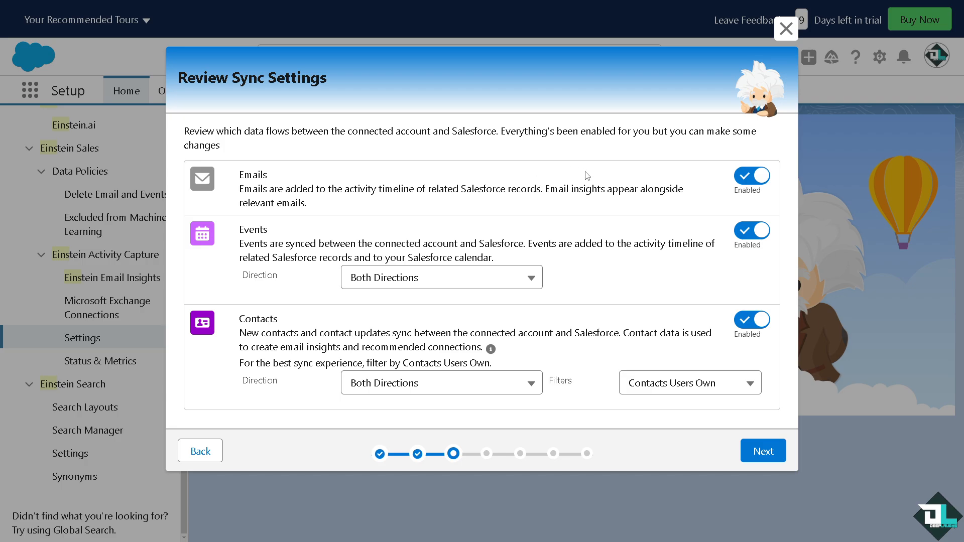
mouse_move(694, 144)
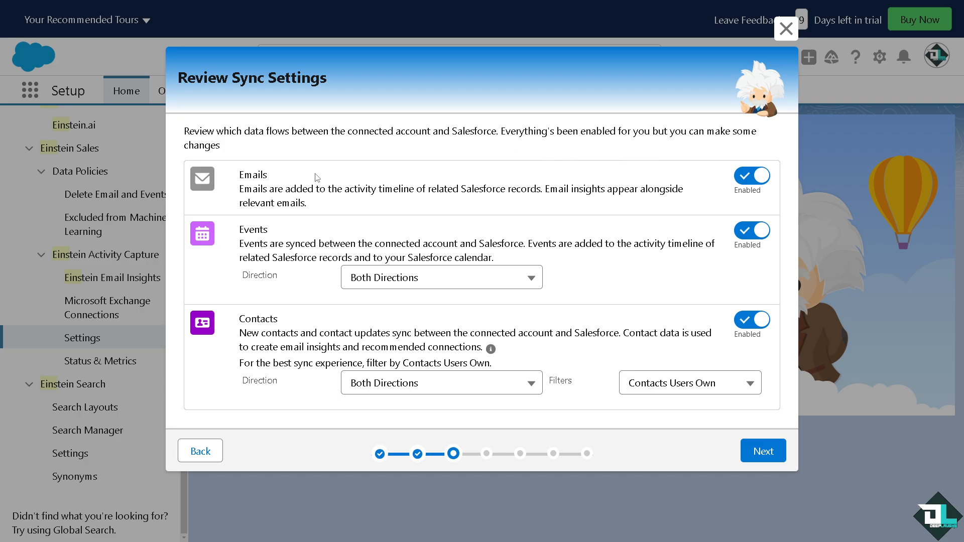
mouse_move(328, 212)
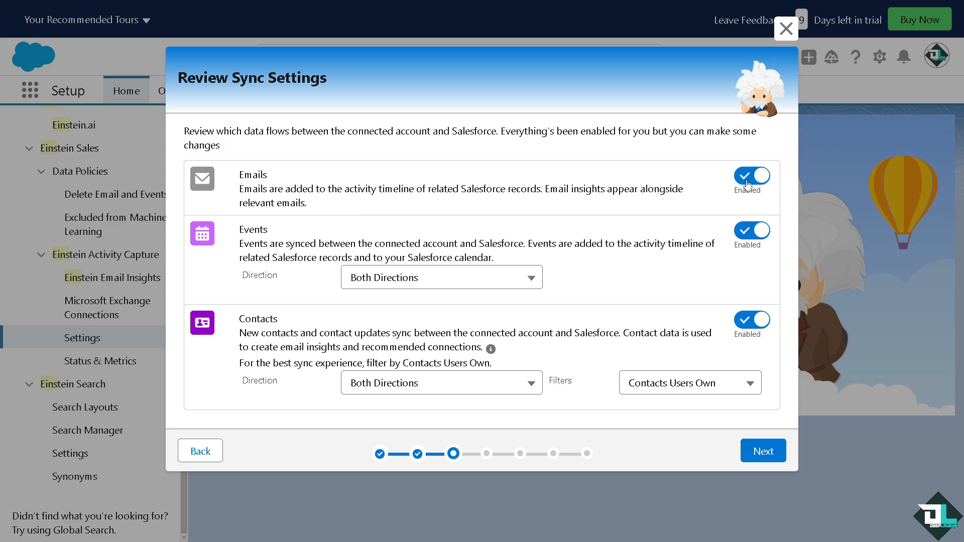
left_click(751, 175)
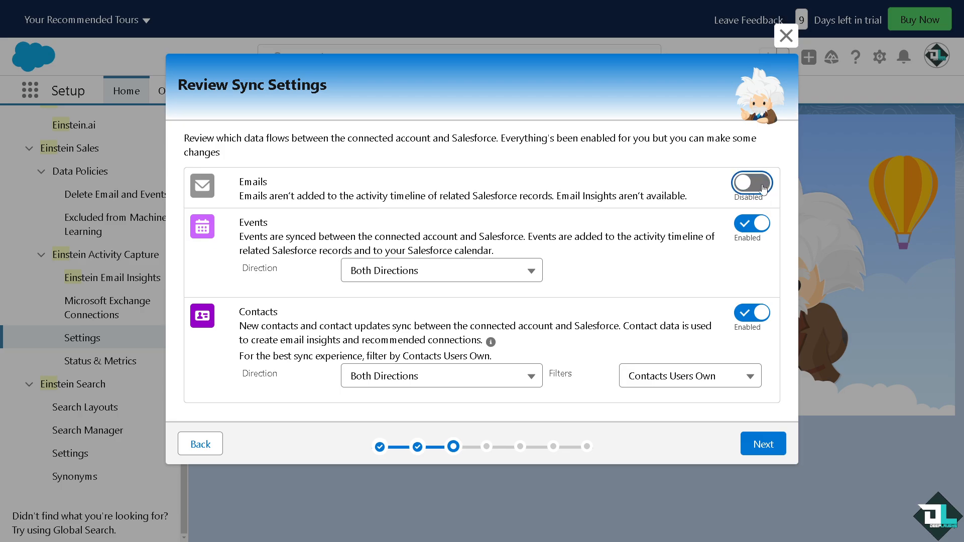
left_click(751, 184)
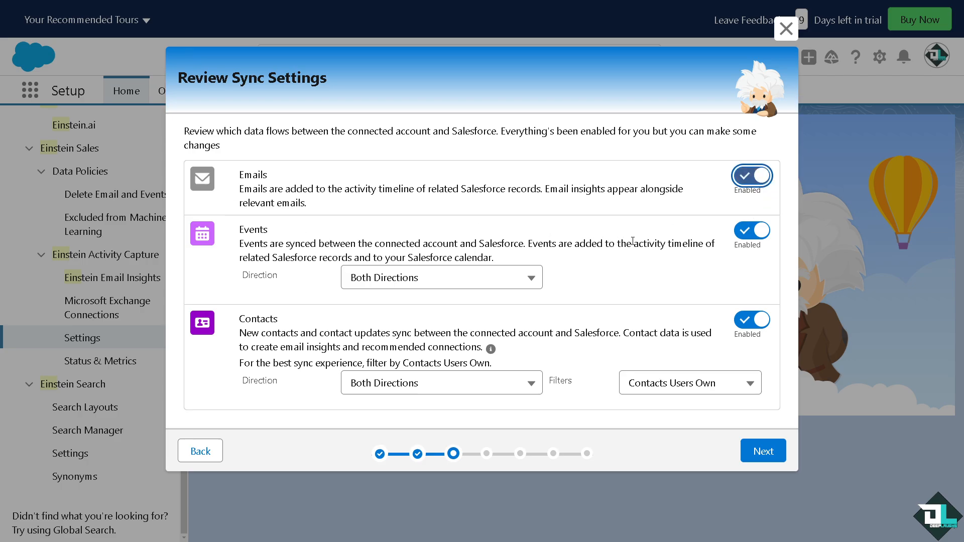
mouse_move(724, 249)
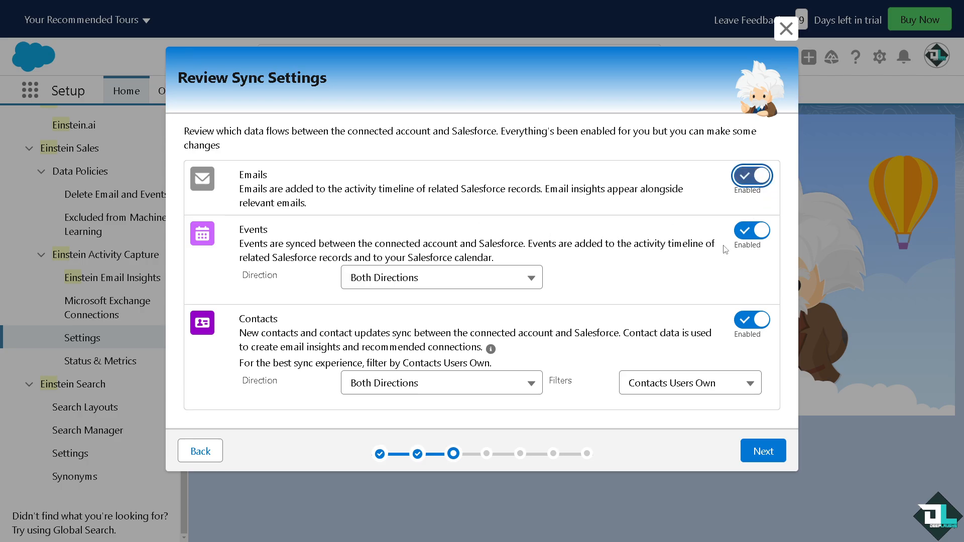
left_click(751, 234)
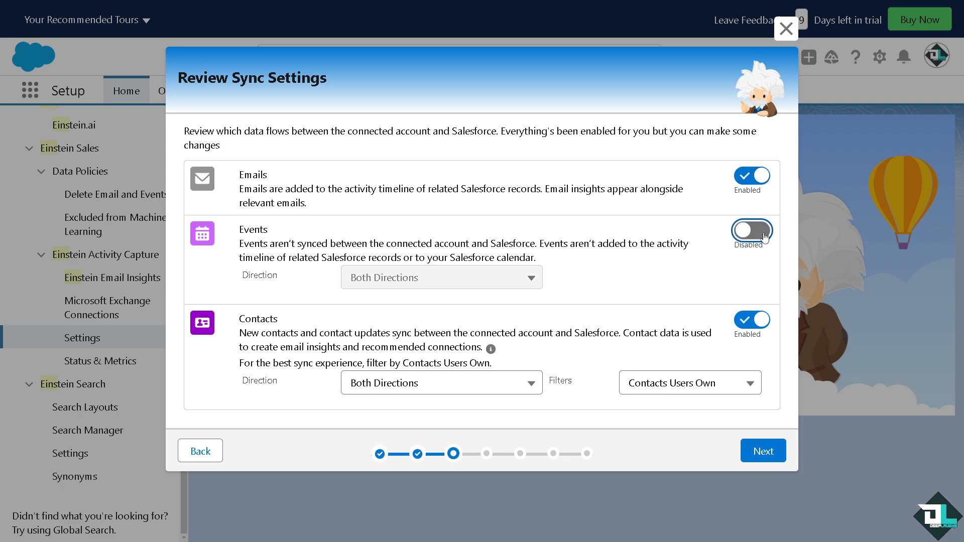
left_click(751, 232)
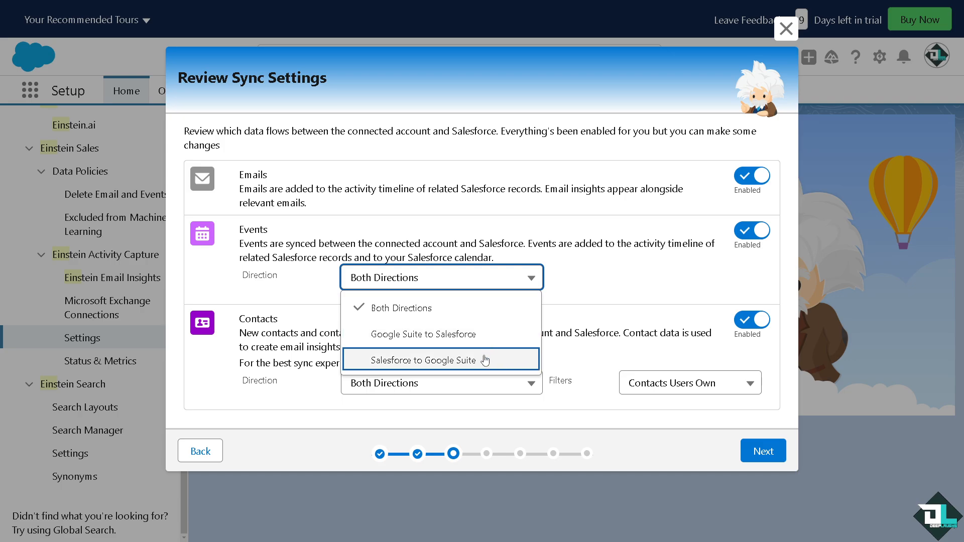
left_click(422, 361)
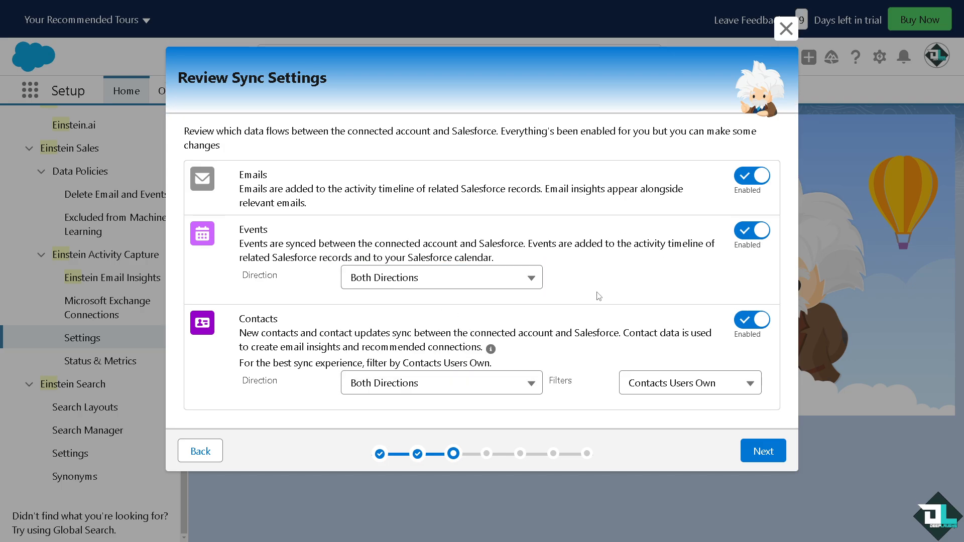
mouse_move(342, 342)
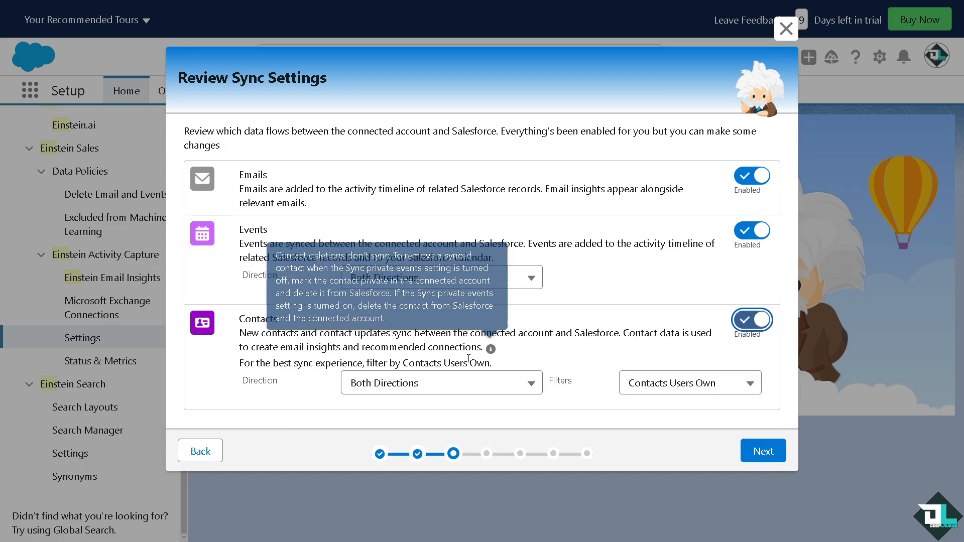
Step: Try the contact sync directions, then keep Both Directions for Contacts Users Own after checking the filters
left_click(441, 383)
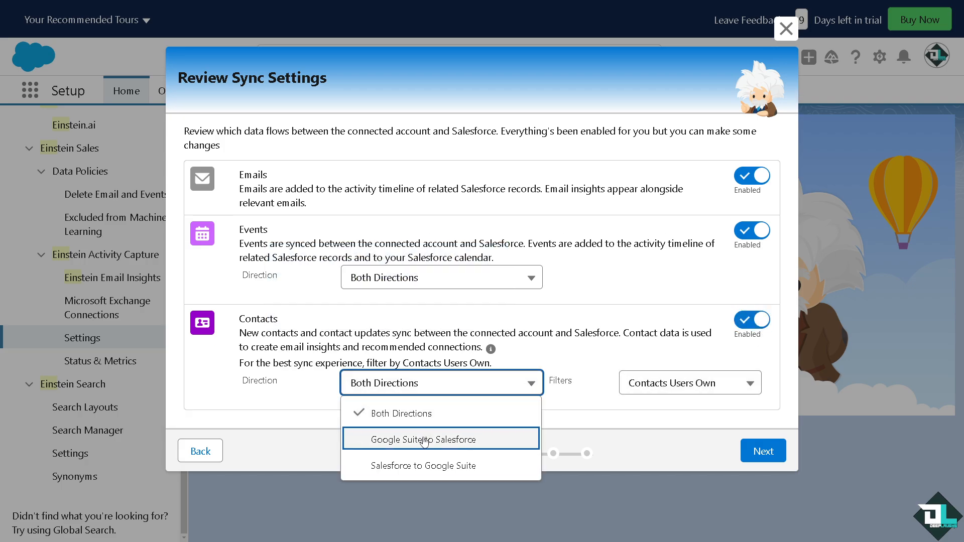
left_click(423, 439)
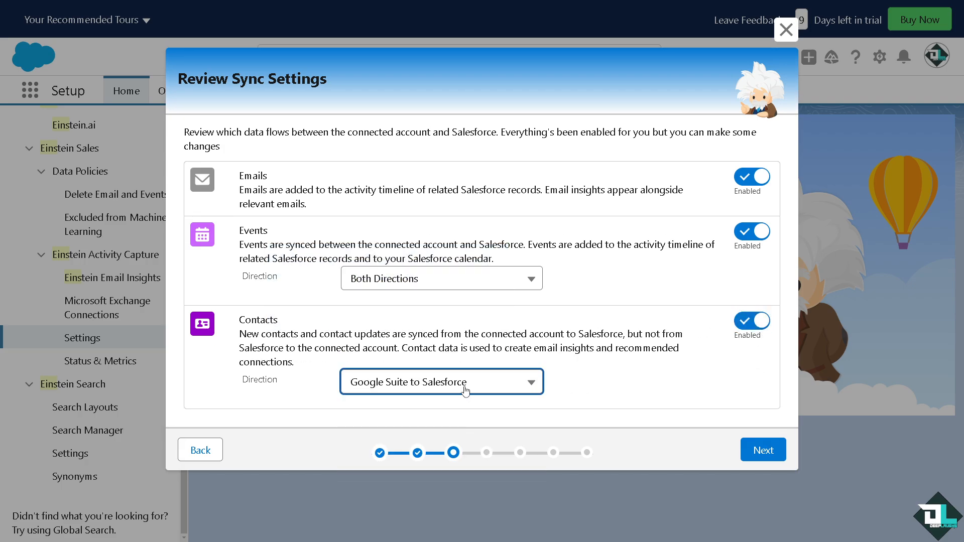
left_click(441, 381)
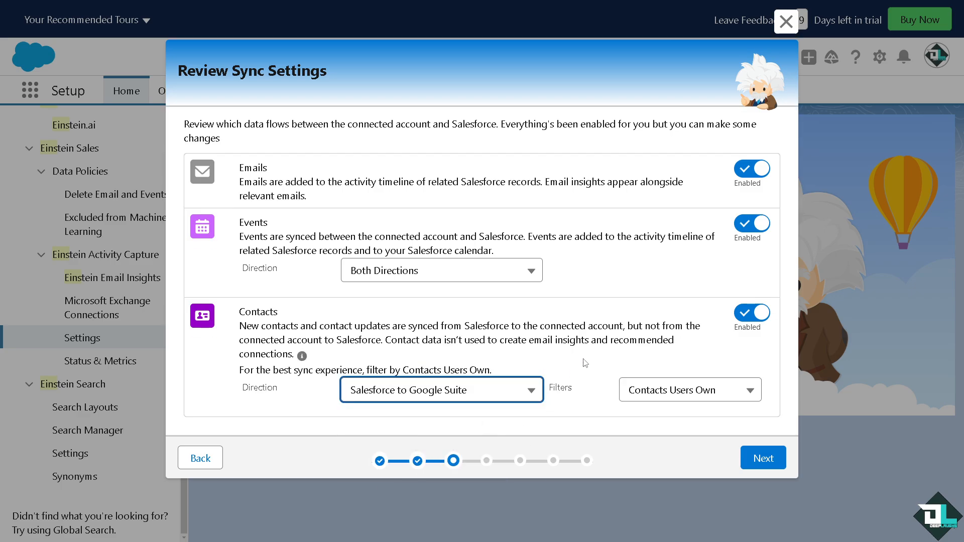
left_click(441, 389)
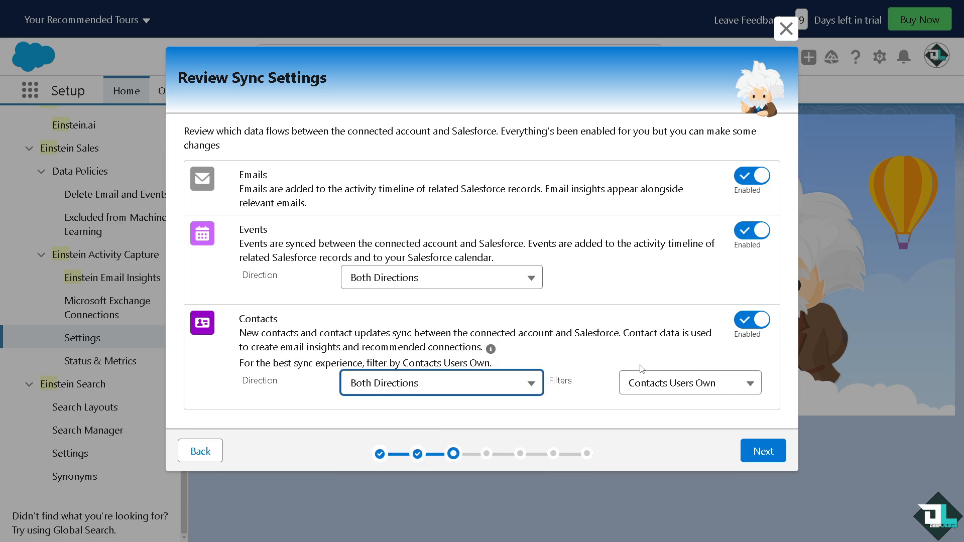
left_click(689, 383)
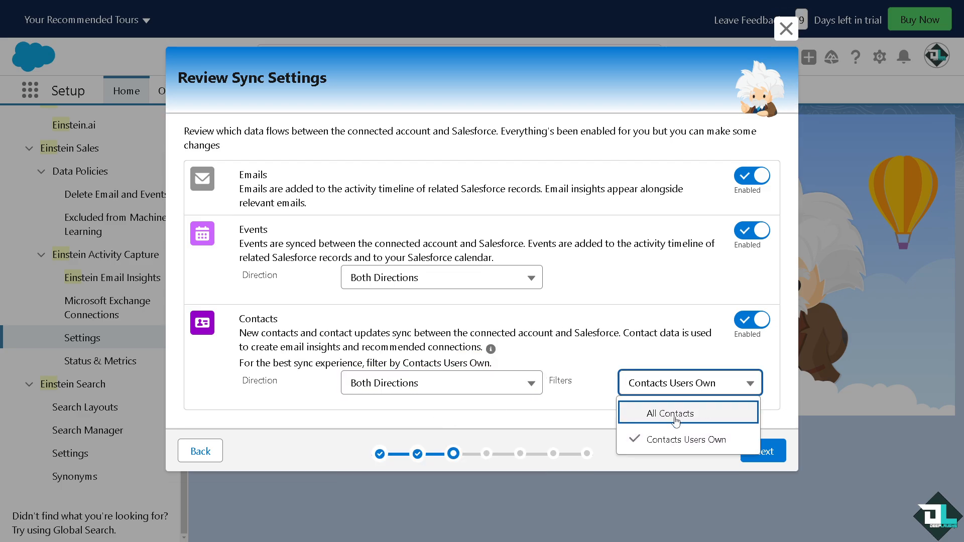
mouse_move(685, 440)
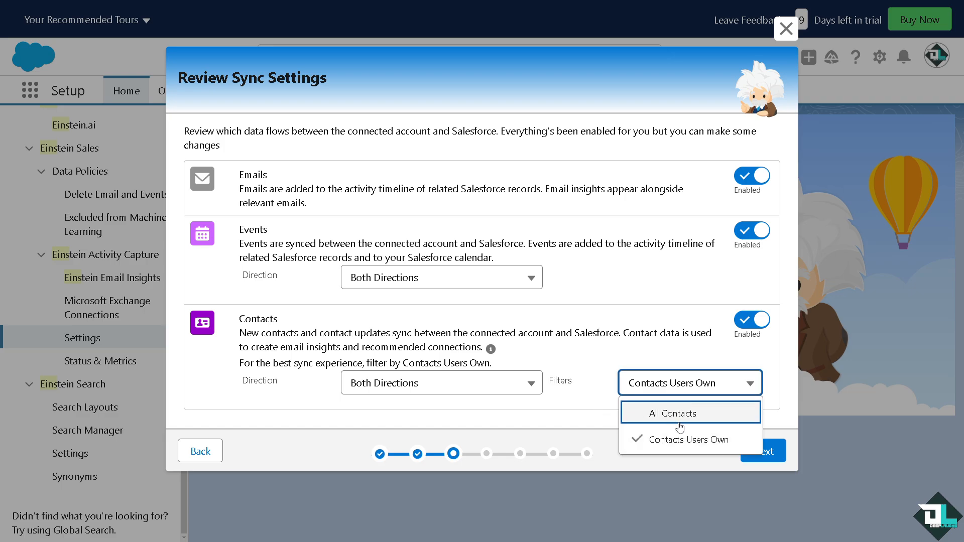
left_click(676, 413)
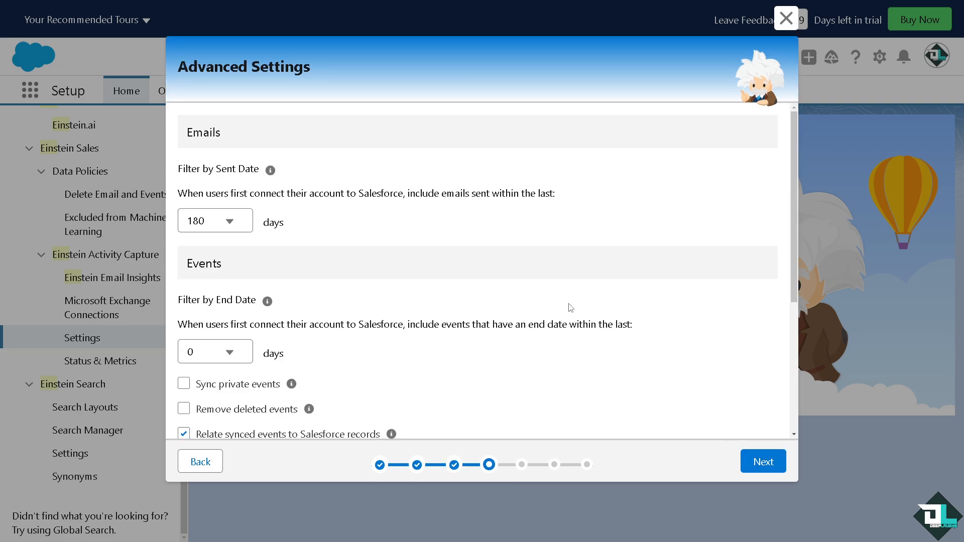
mouse_move(405, 217)
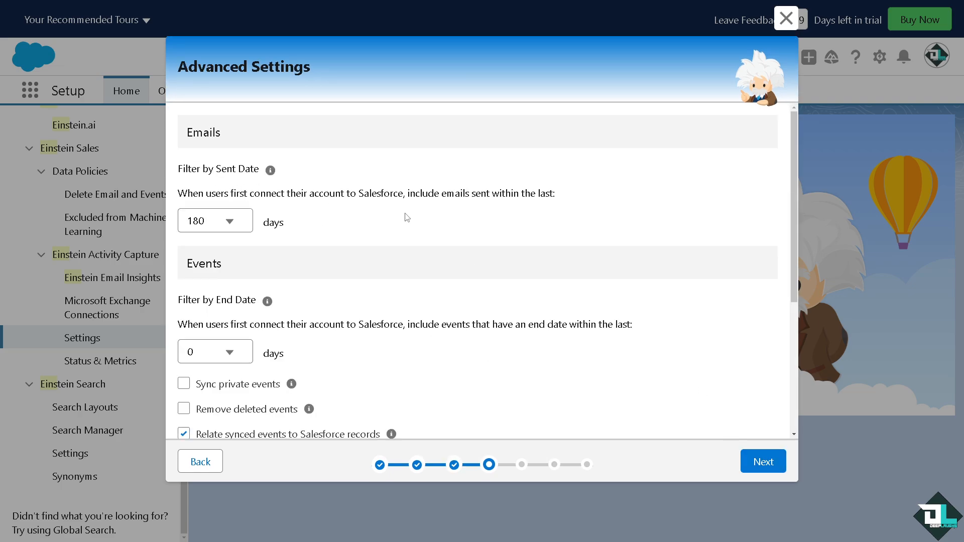
mouse_move(478, 227)
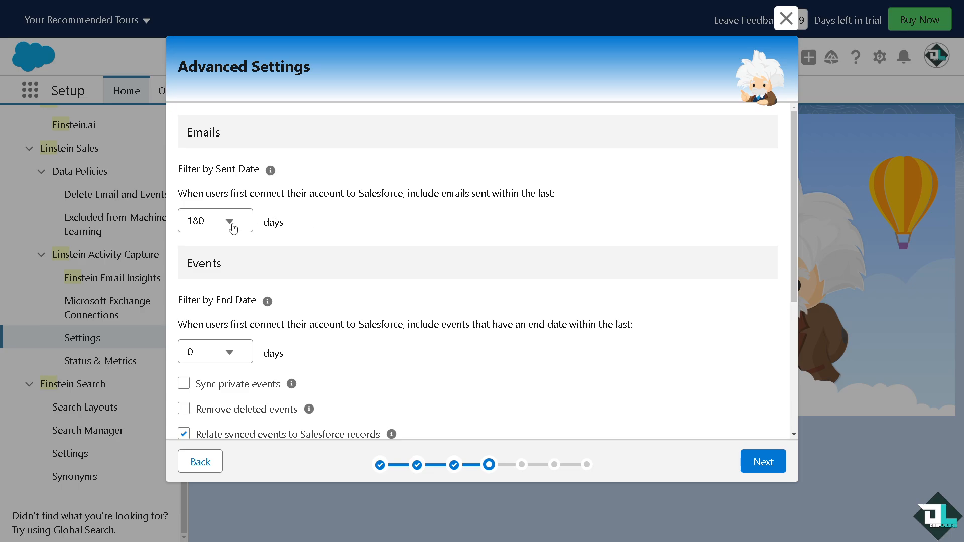
Step: Review the email sync period choices and enable syncing private events
left_click(215, 220)
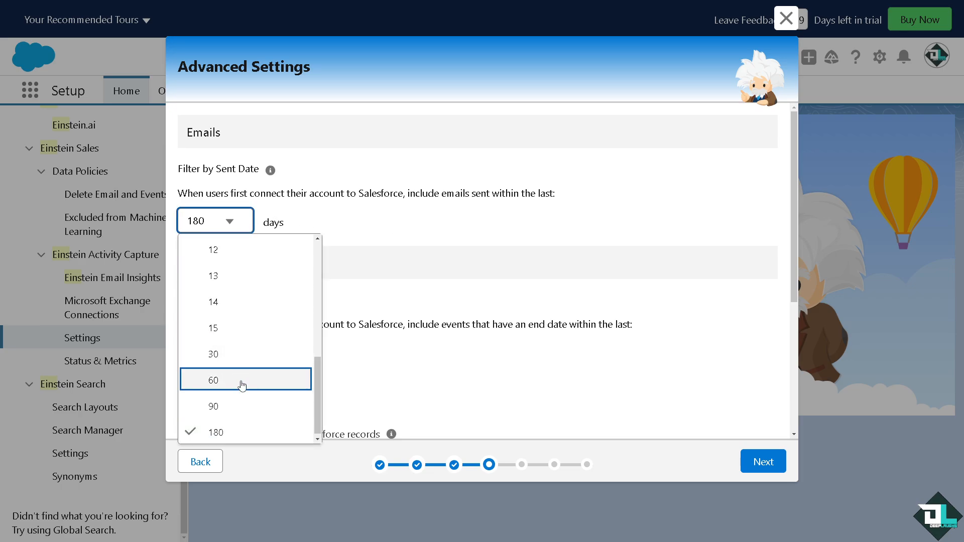
mouse_move(285, 406)
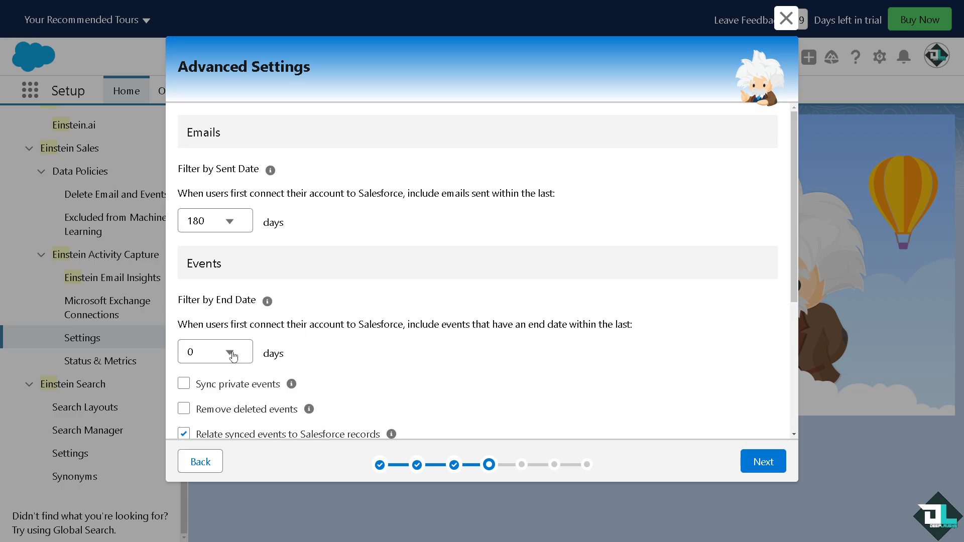
left_click(215, 351)
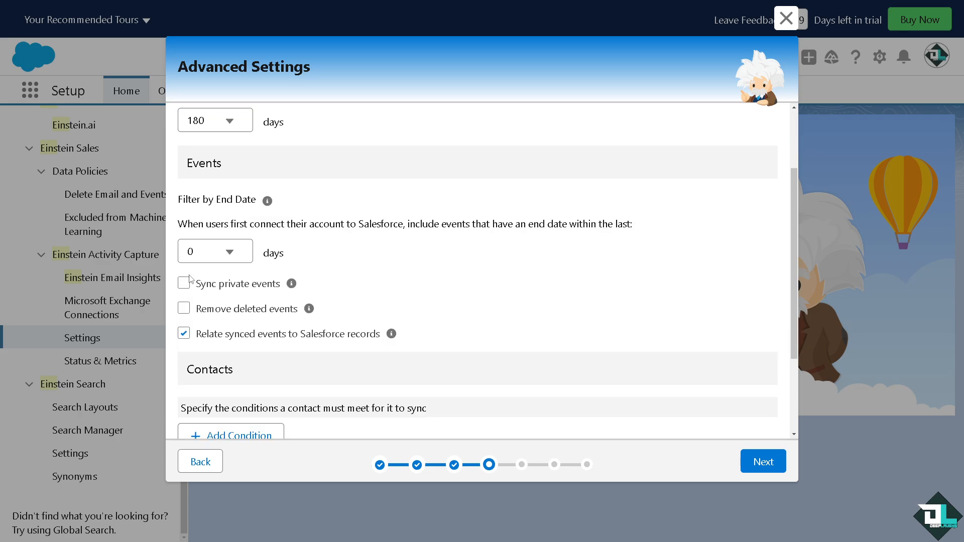
left_click(184, 308)
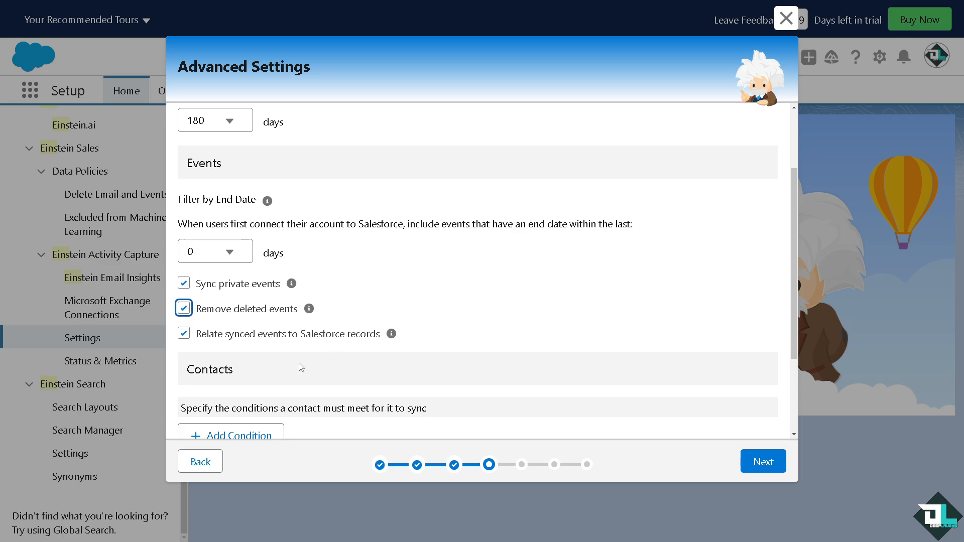
Step: Sync contacts users follow in Chatter and keep Most recent activity as the match preference
scroll("down", 3)
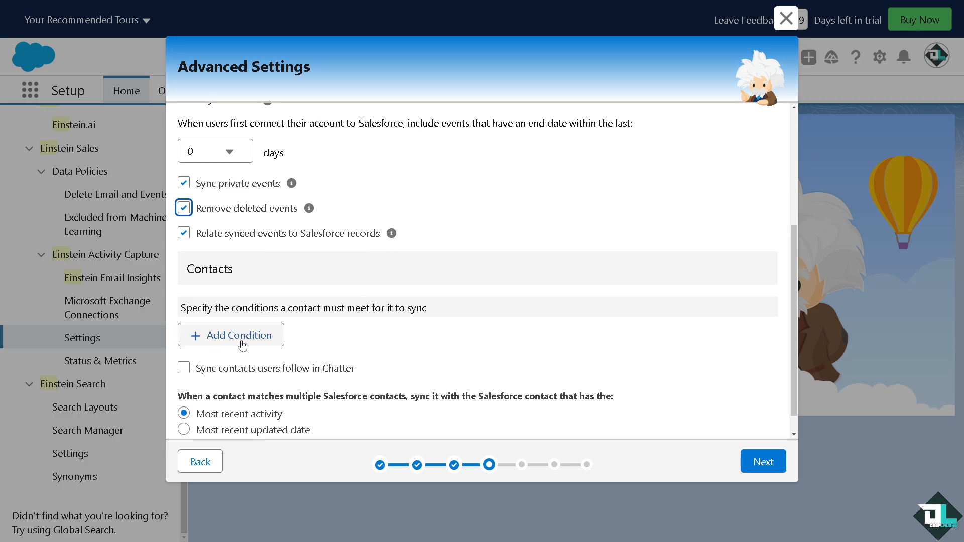
left_click(231, 335)
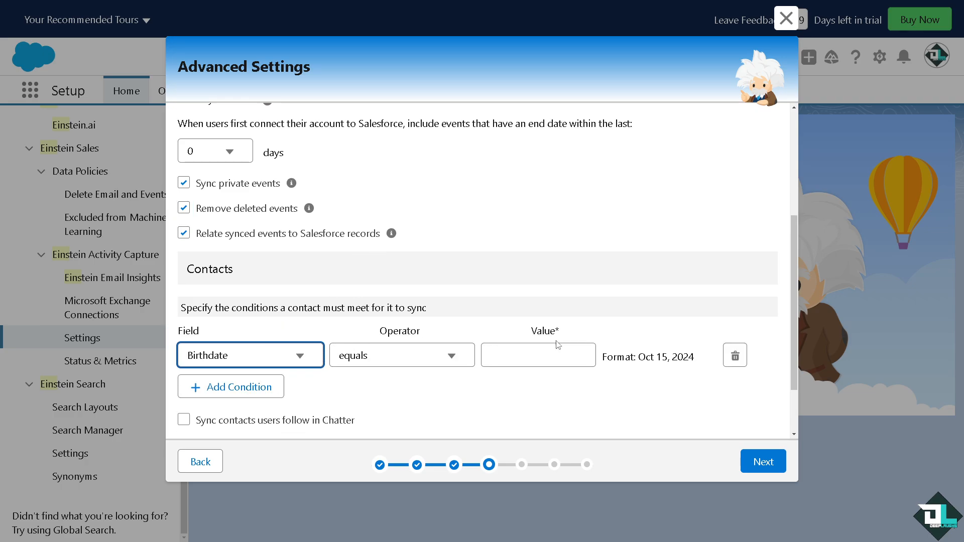
mouse_move(734, 362)
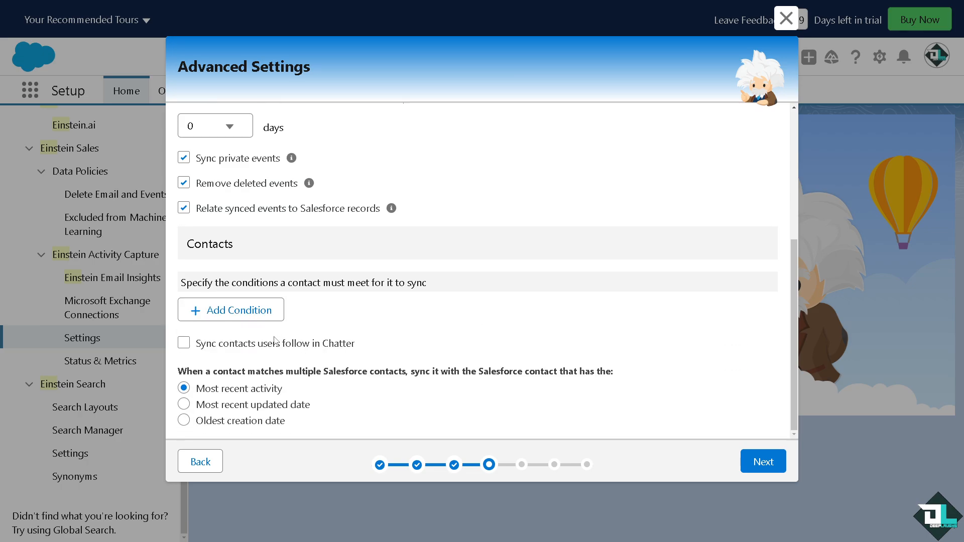
left_click(183, 342)
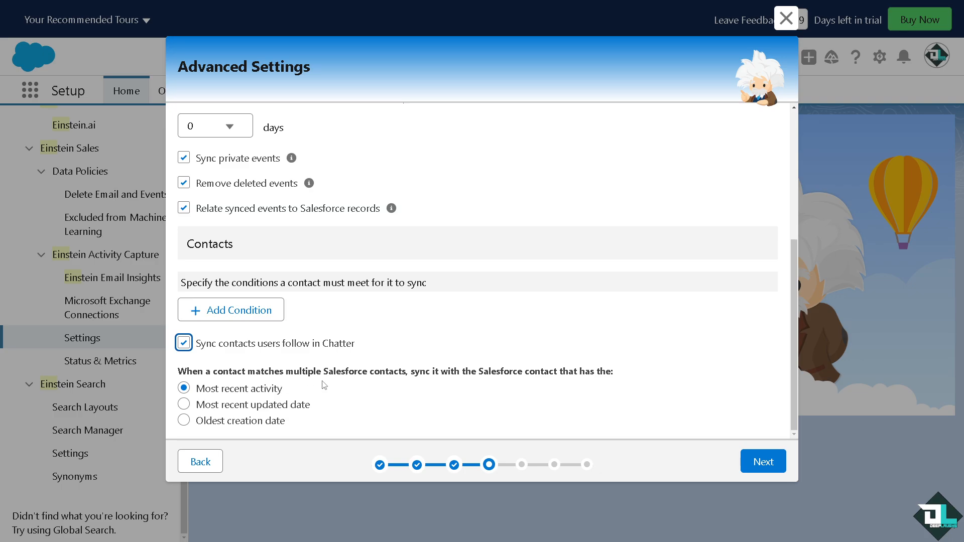
mouse_move(434, 389)
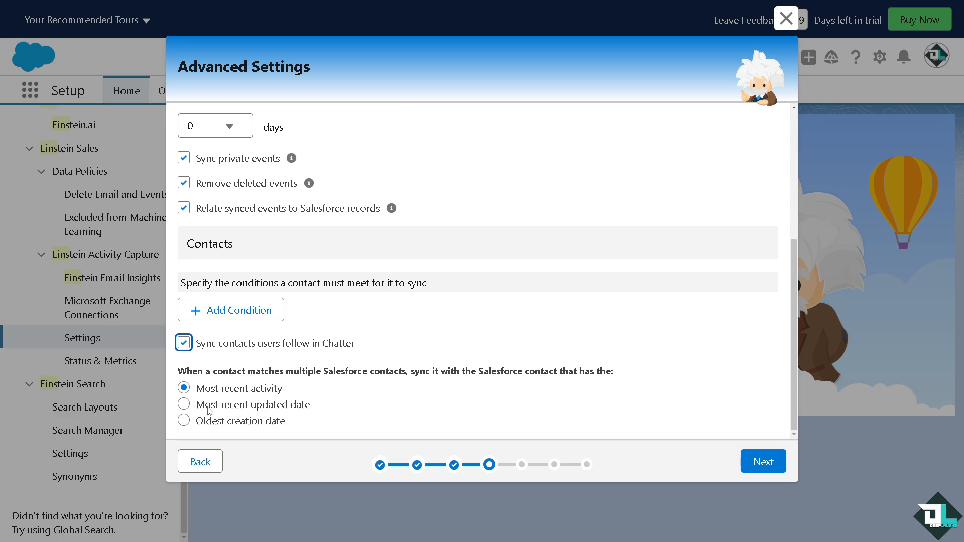
left_click(184, 405)
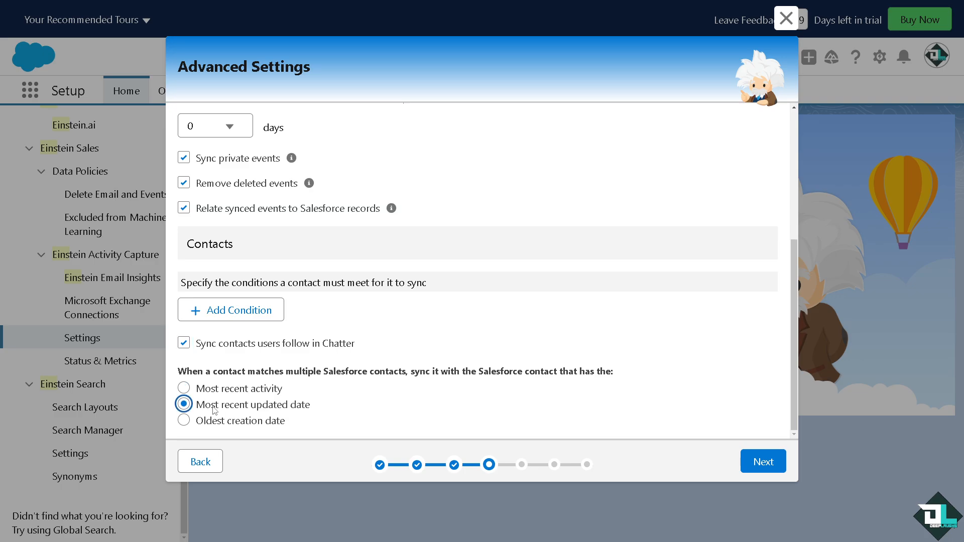
left_click(183, 388)
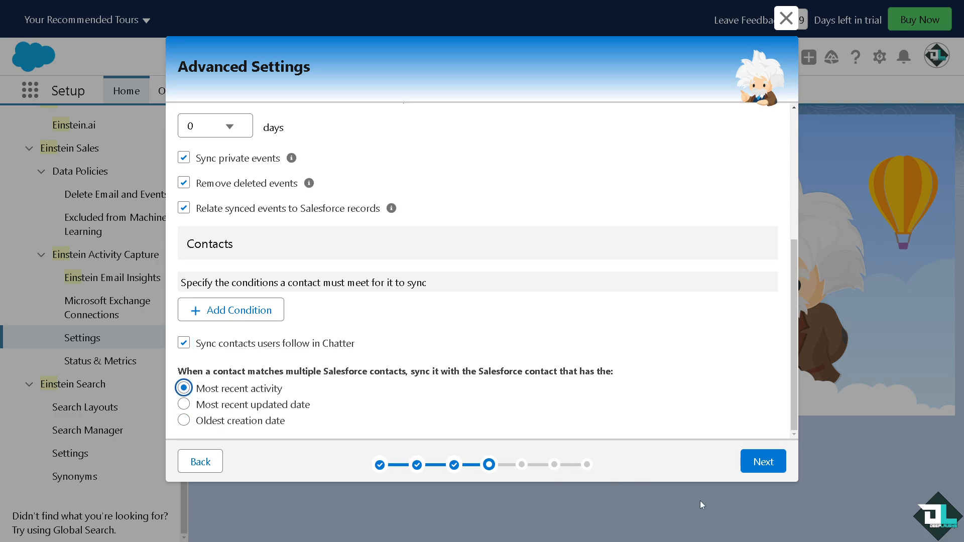
left_click(761, 461)
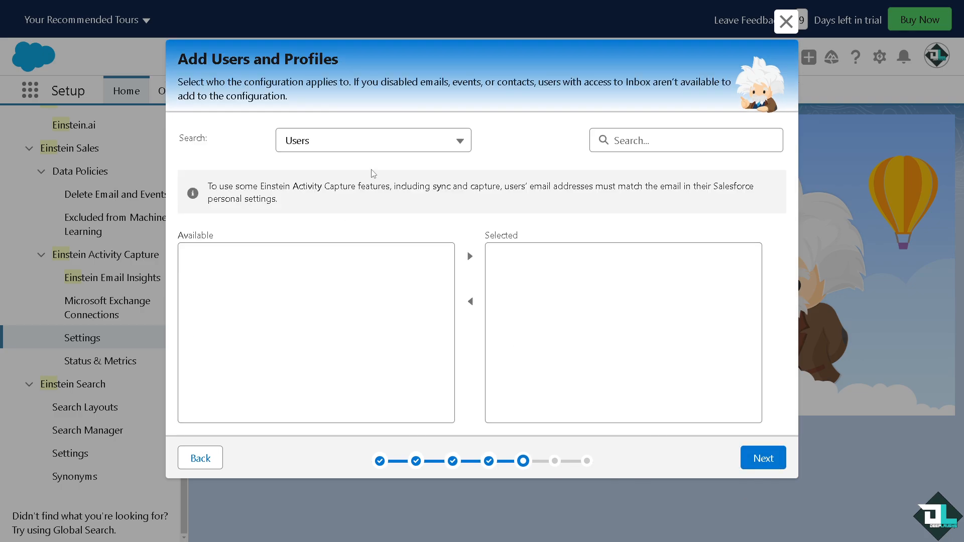
Step: Switch the search to Profiles and pick the Standard User profile from Available
left_click(372, 140)
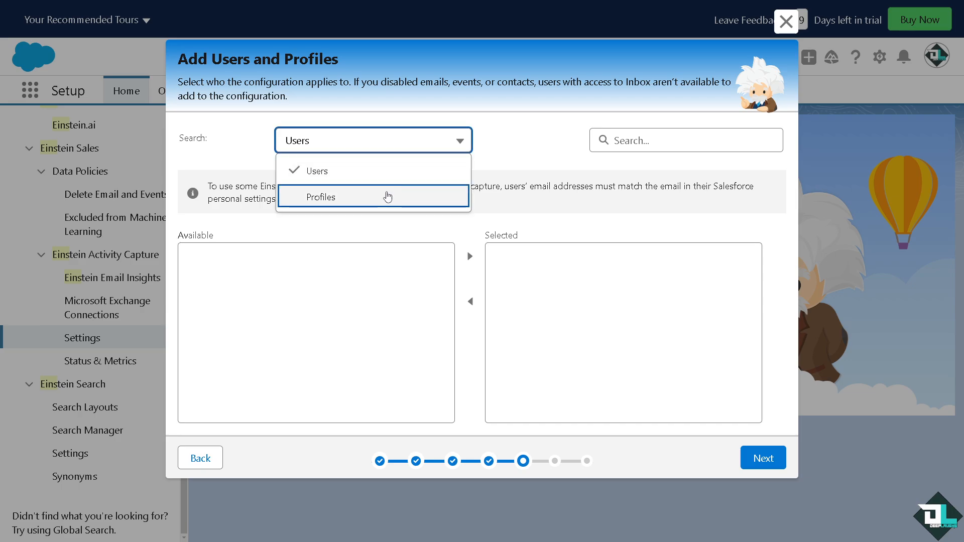
left_click(322, 197)
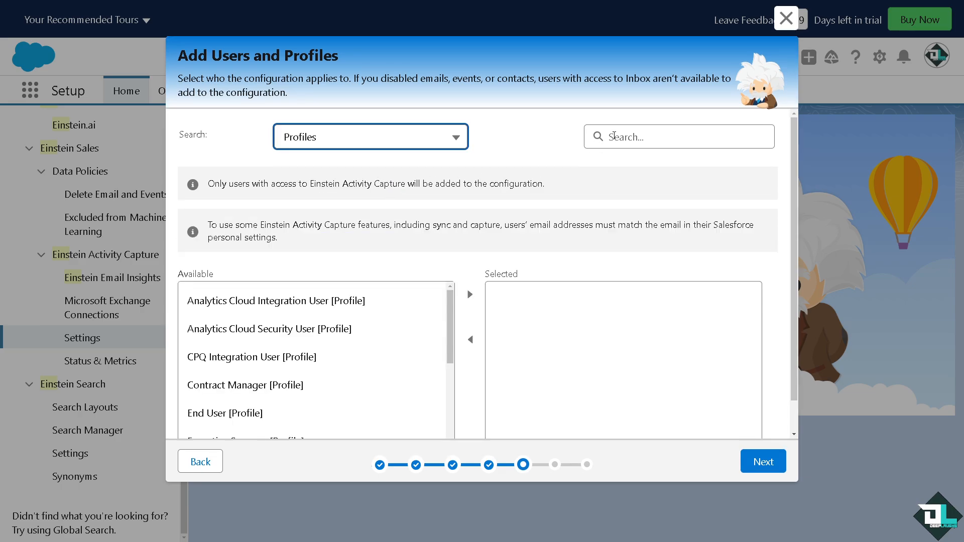
left_click(679, 137)
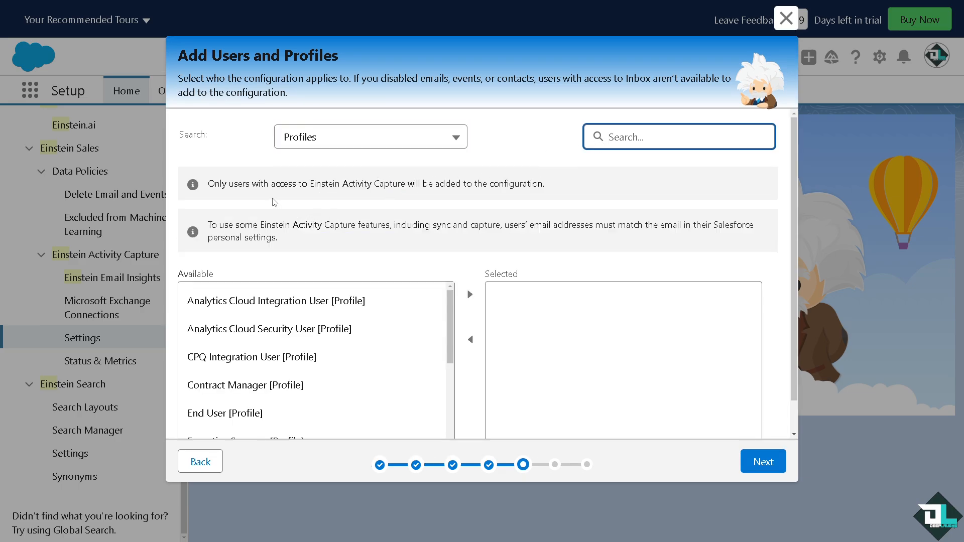
left_click(679, 136)
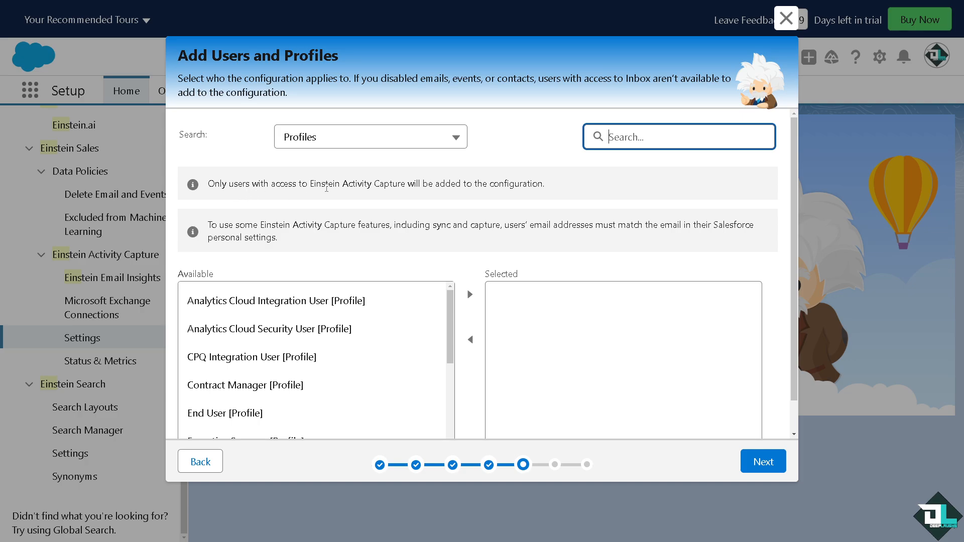
mouse_move(486, 194)
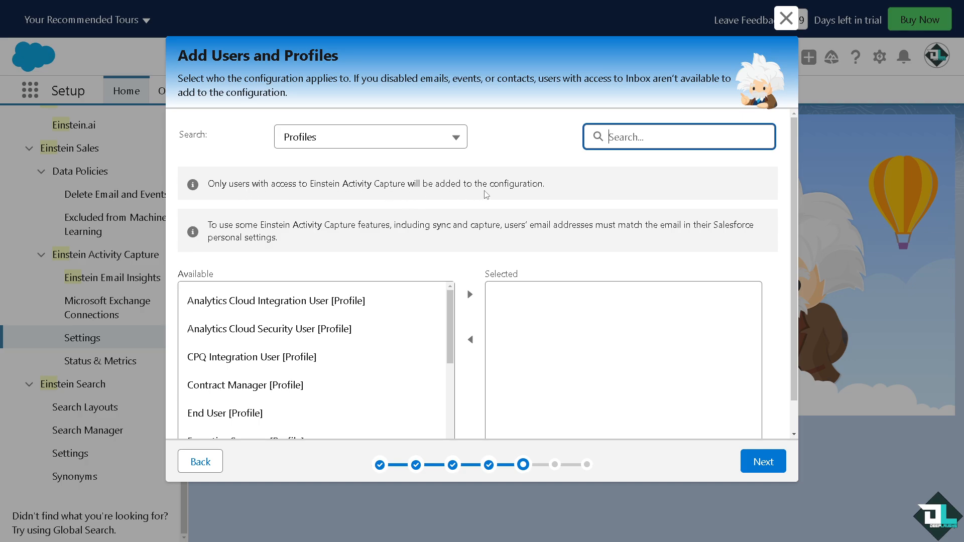
mouse_move(229, 235)
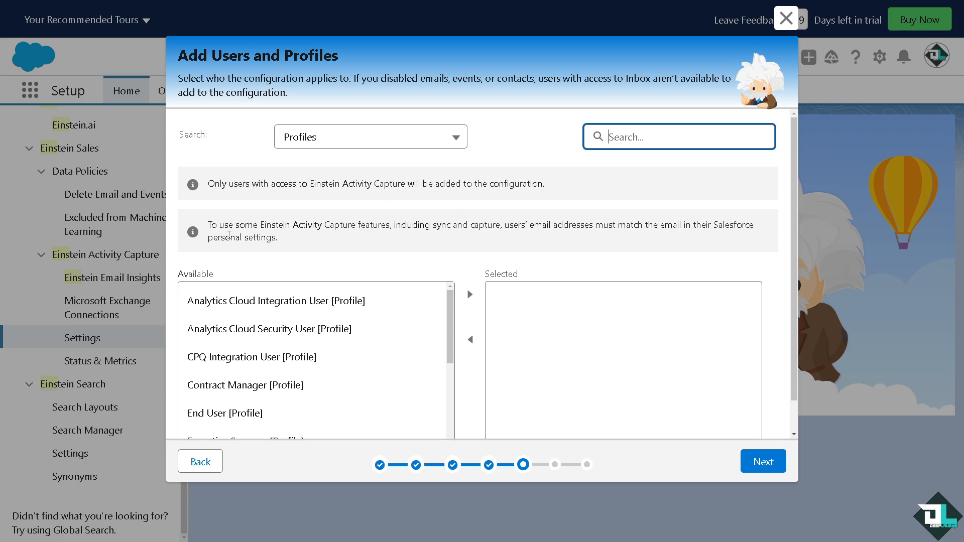
mouse_move(358, 235)
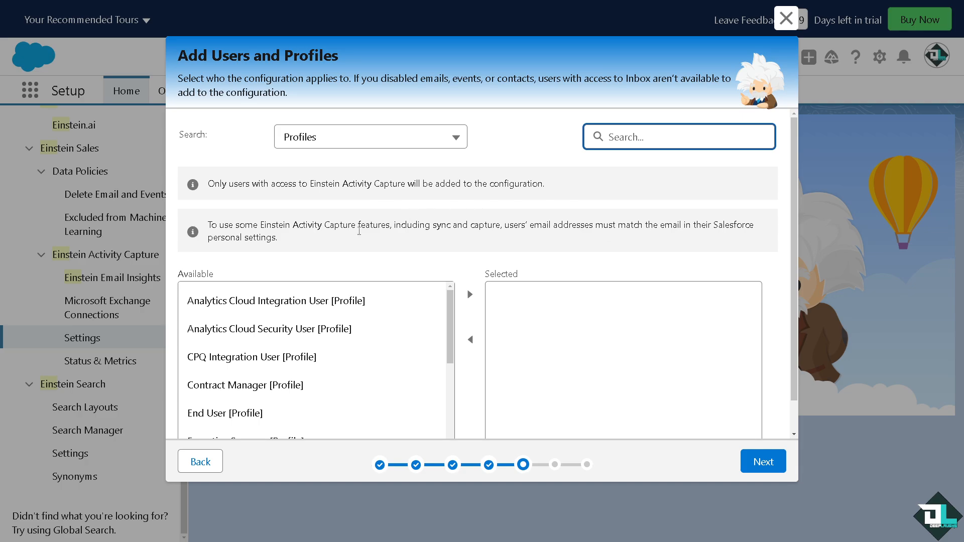
left_click(276, 301)
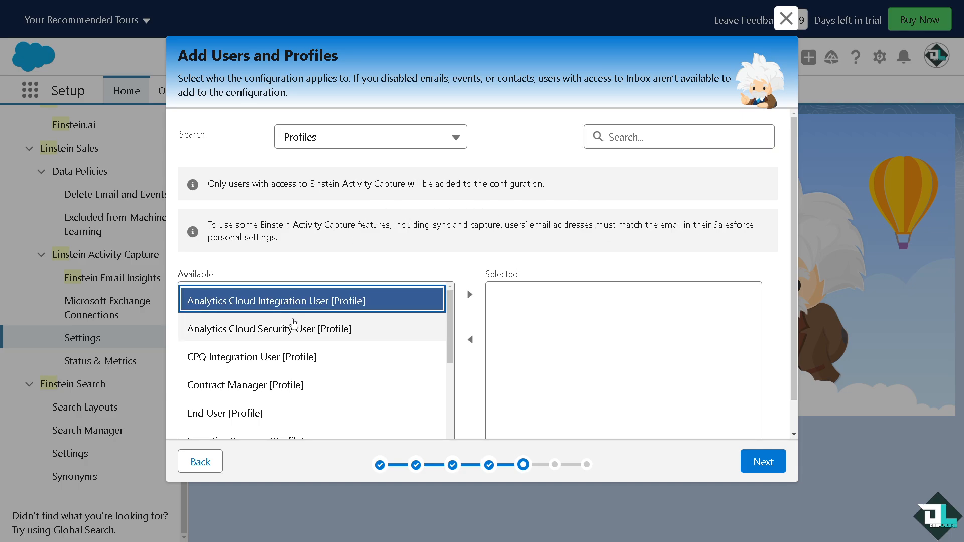
mouse_move(327, 334)
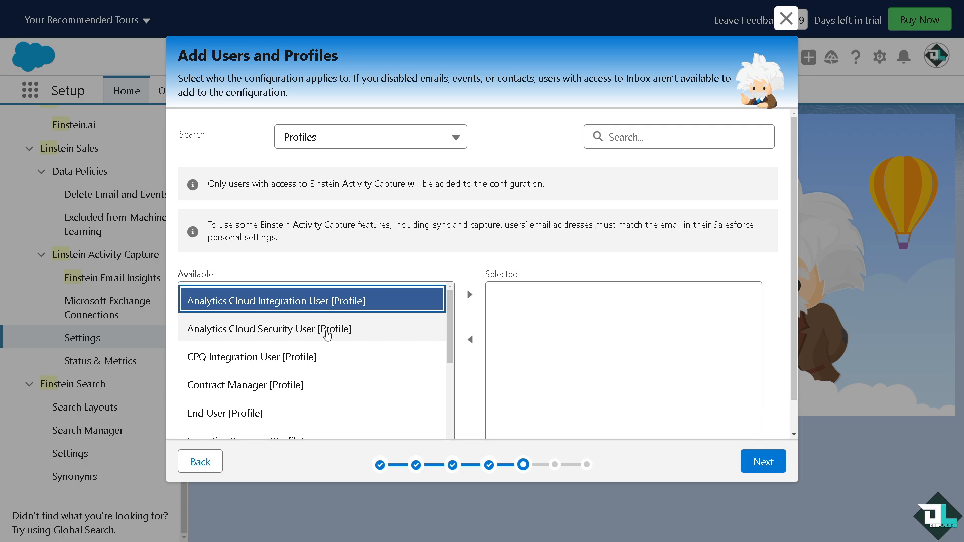
left_click(270, 329)
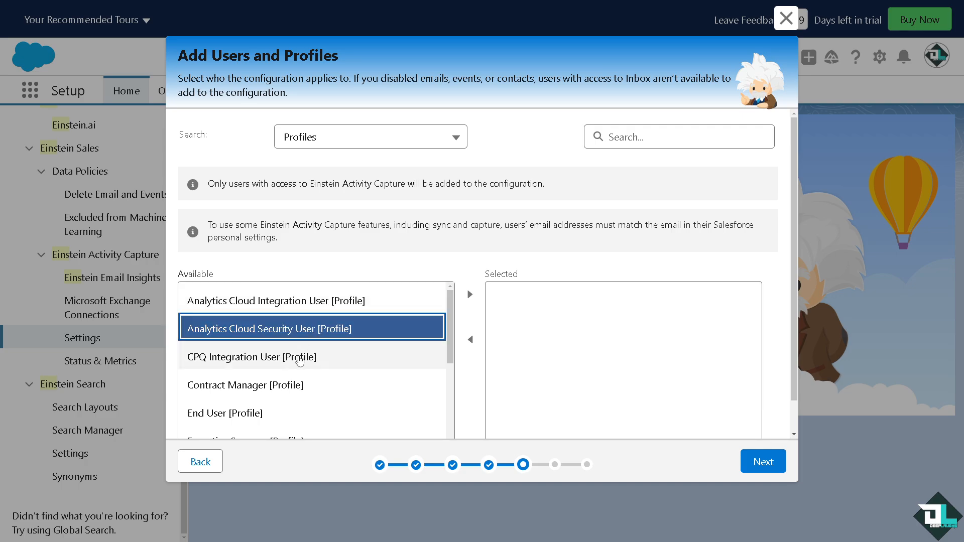
scroll("down", 3)
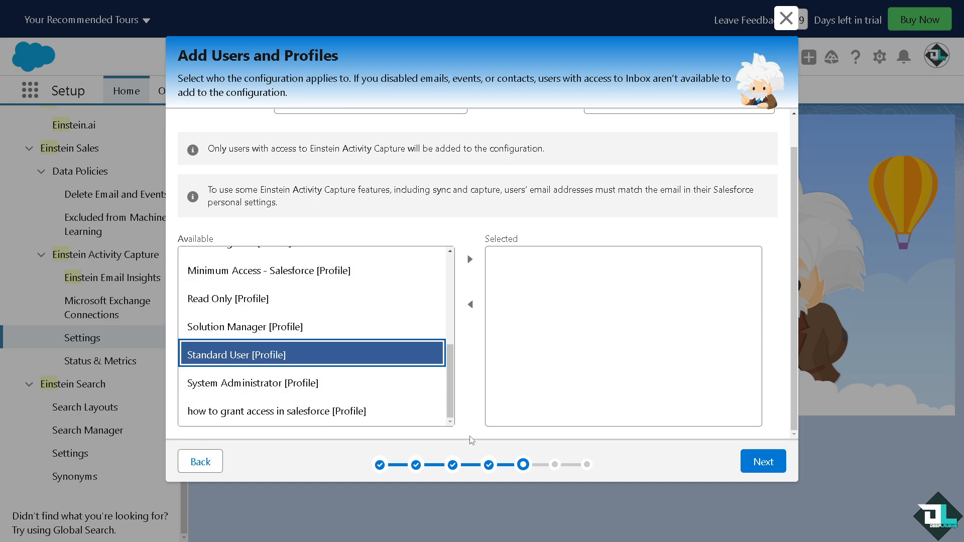
left_click(762, 461)
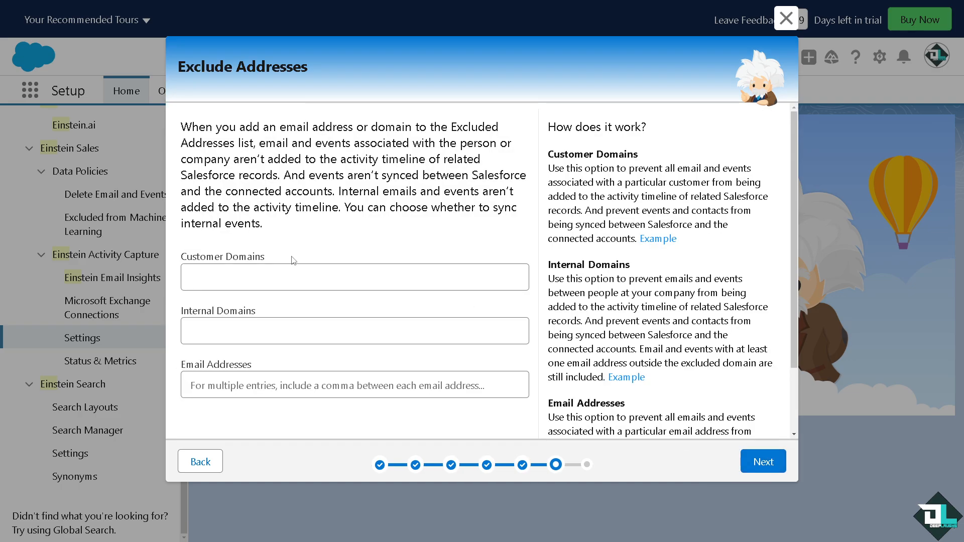
mouse_move(378, 127)
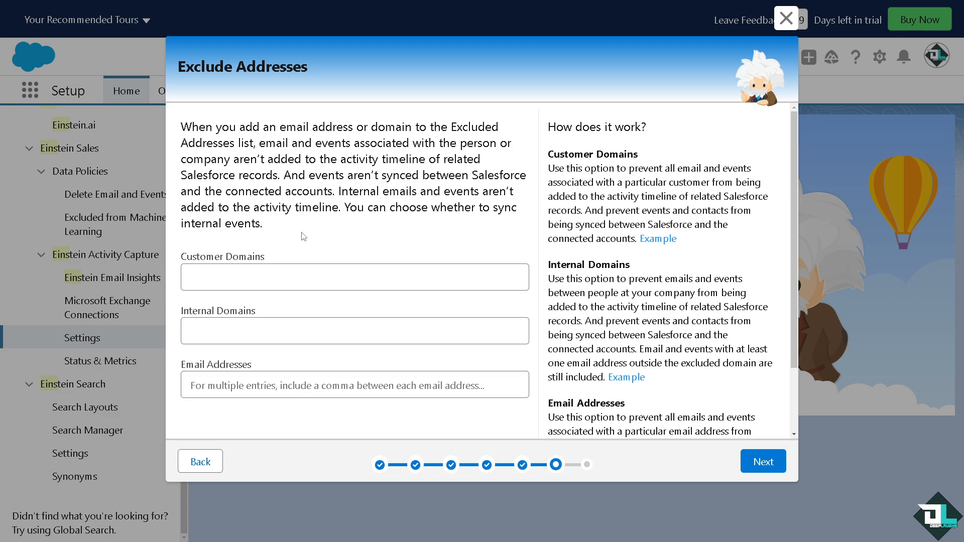
scroll("down", 3)
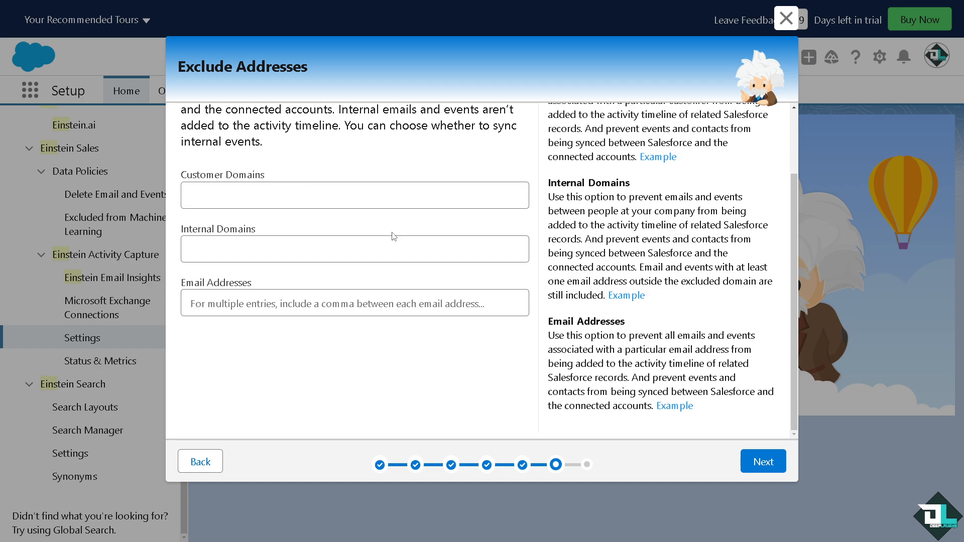
mouse_move(303, 291)
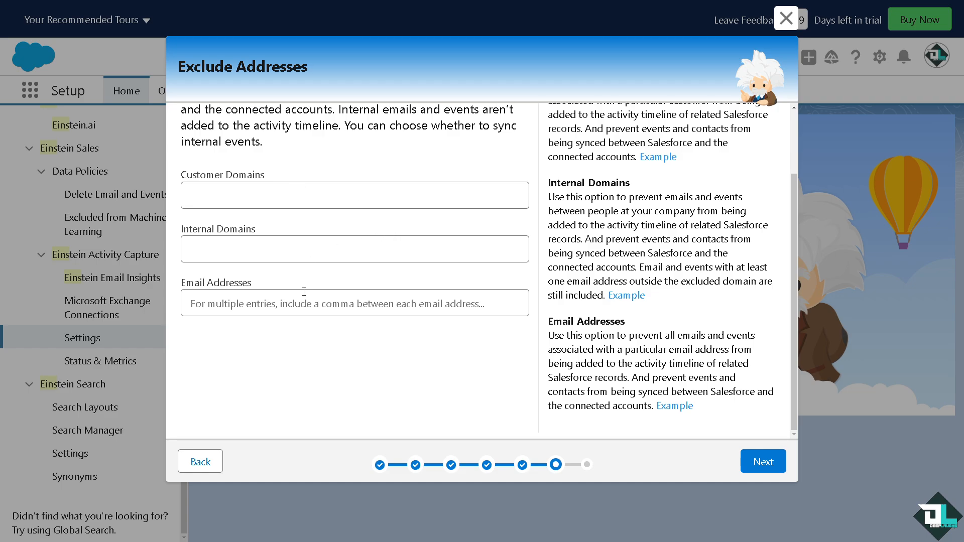
mouse_move(260, 331)
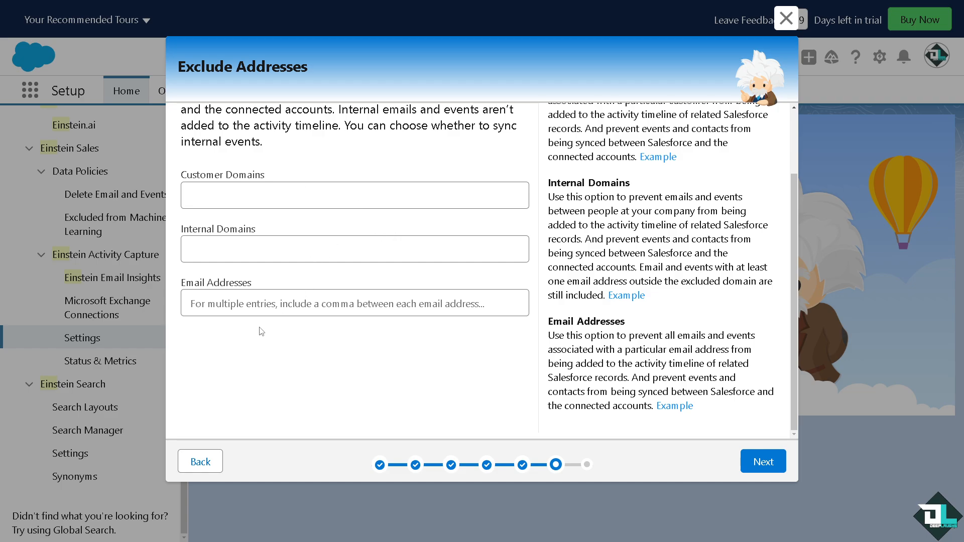
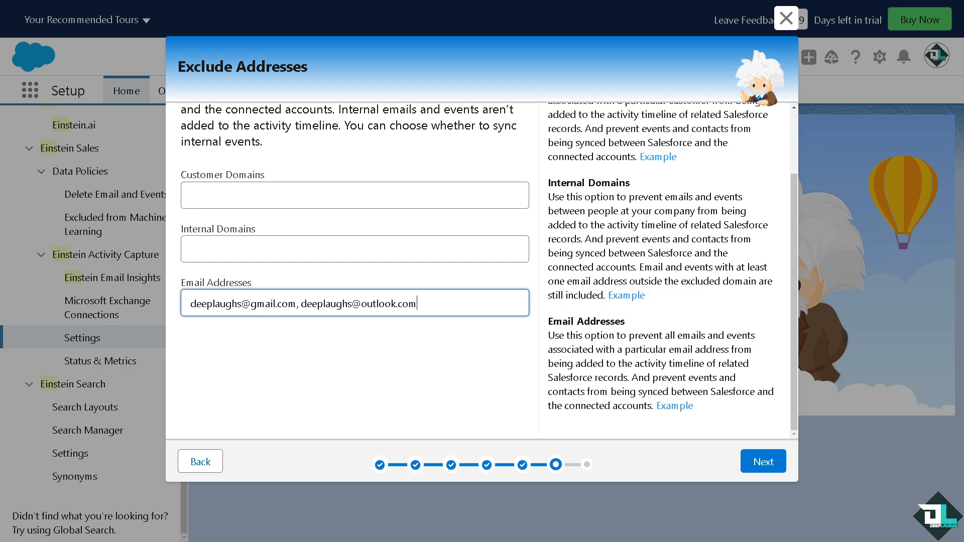
left_click(762, 461)
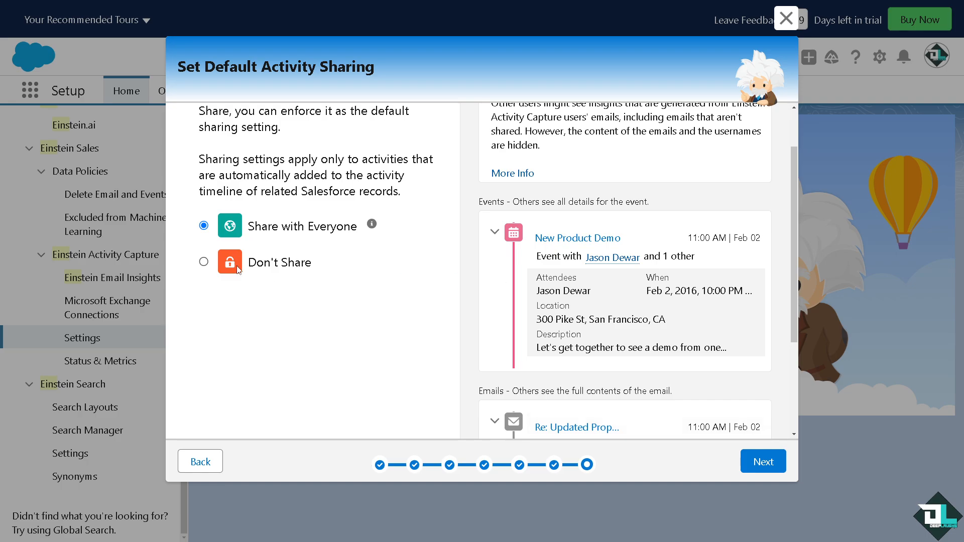
Step: Set default activity sharing to Don't Share and finish on the Ready to Launch summary
left_click(203, 294)
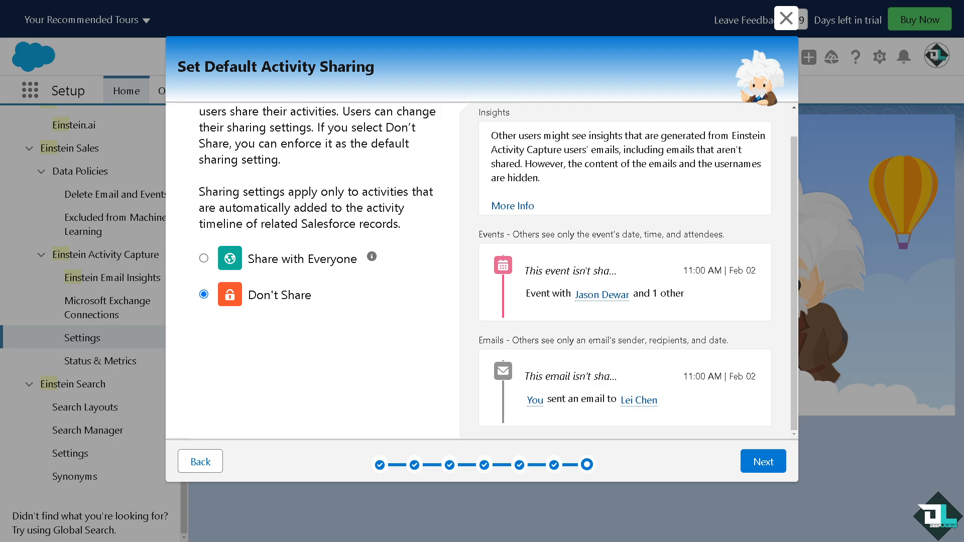
mouse_move(803, 385)
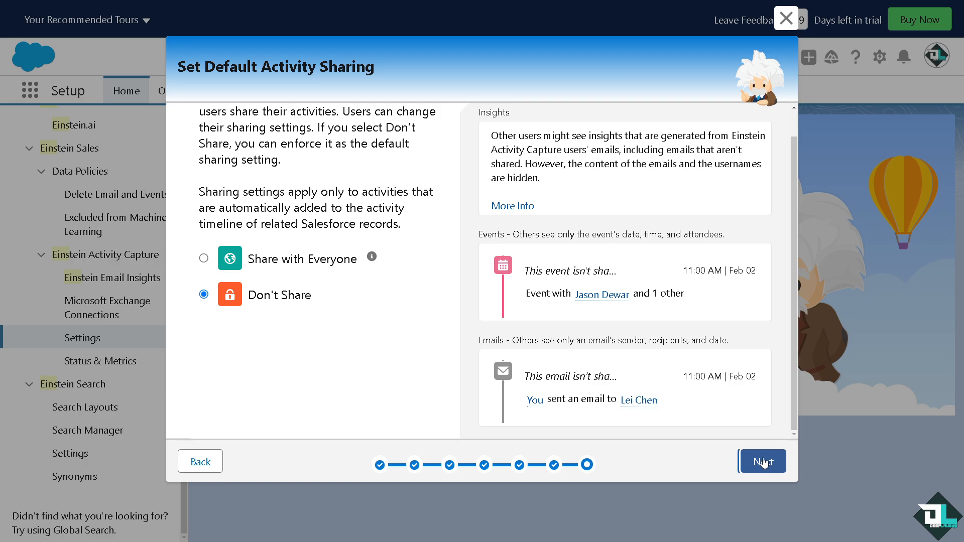
left_click(762, 461)
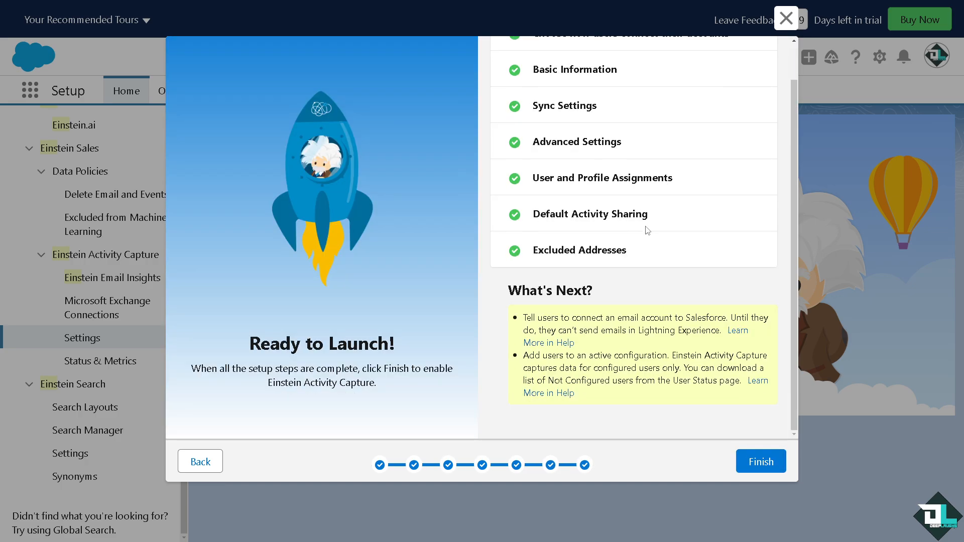
left_click(761, 461)
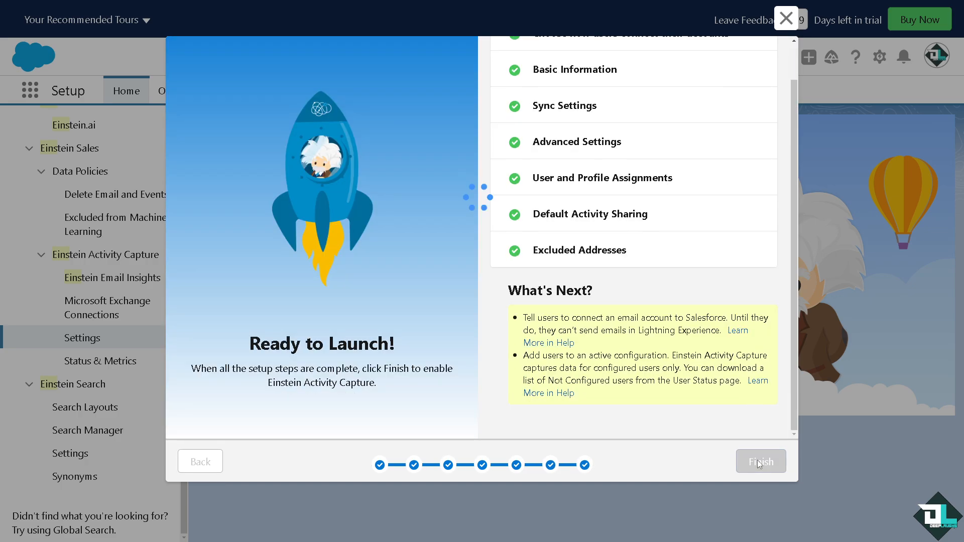